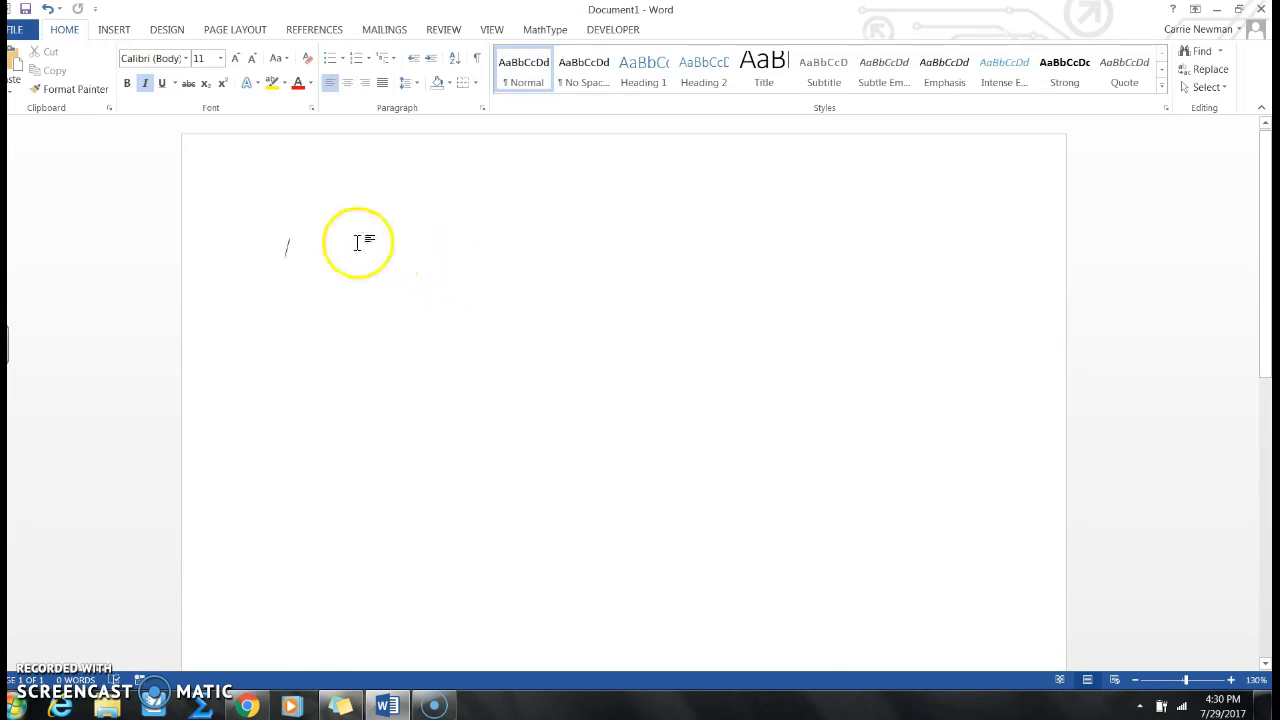
mouse_move(252, 194)
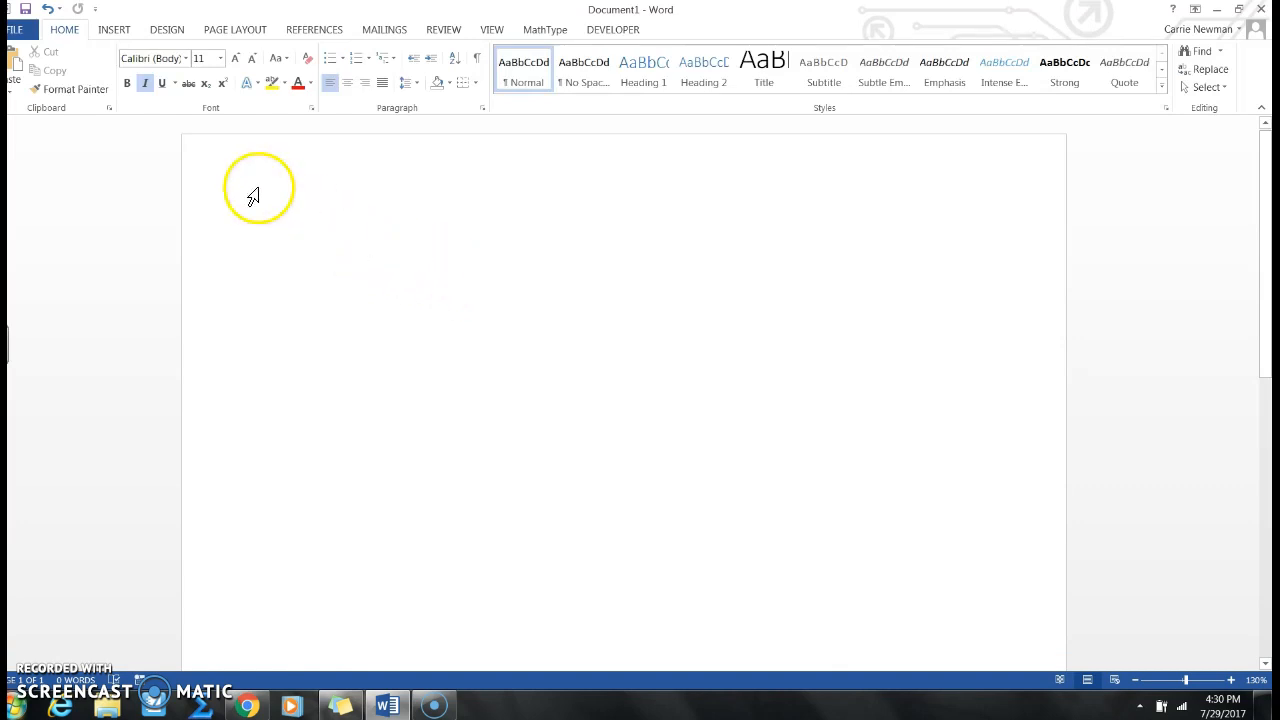
Step: Switch the ribbon to the Insert options
left_click(114, 30)
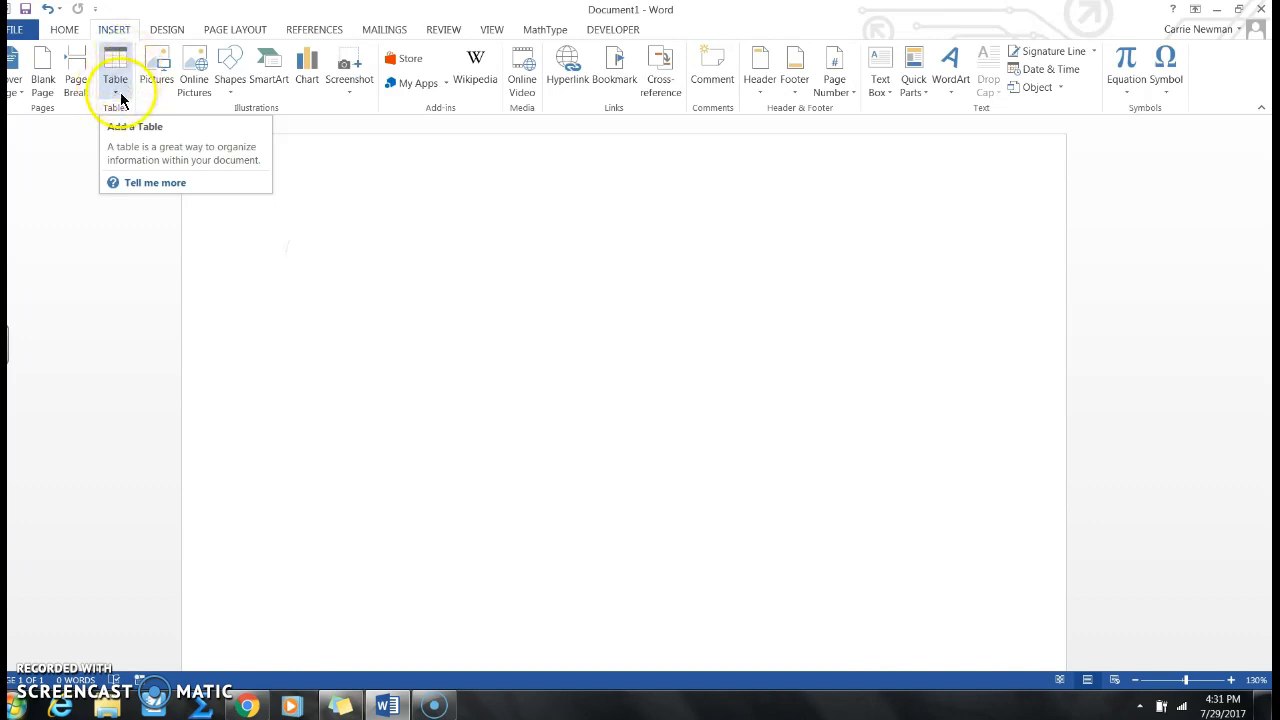
Step: Begin inserting a table using the Table grid picker
left_click(116, 80)
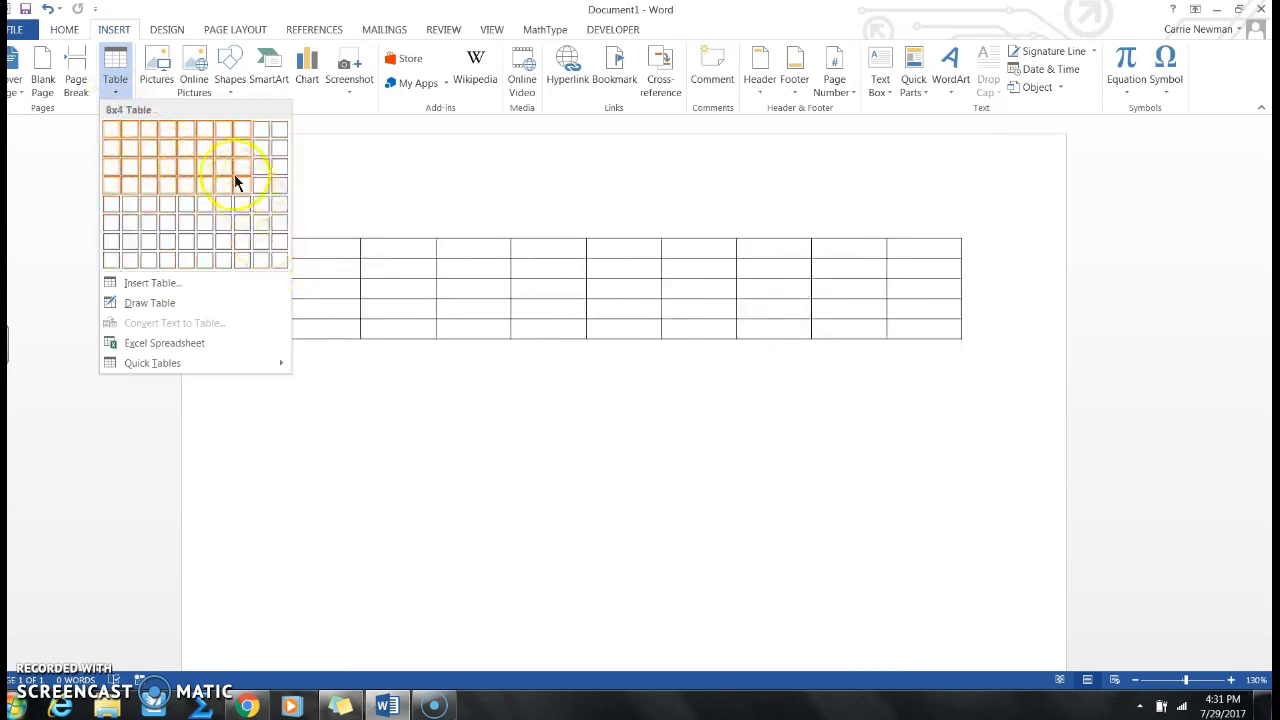
mouse_move(252, 252)
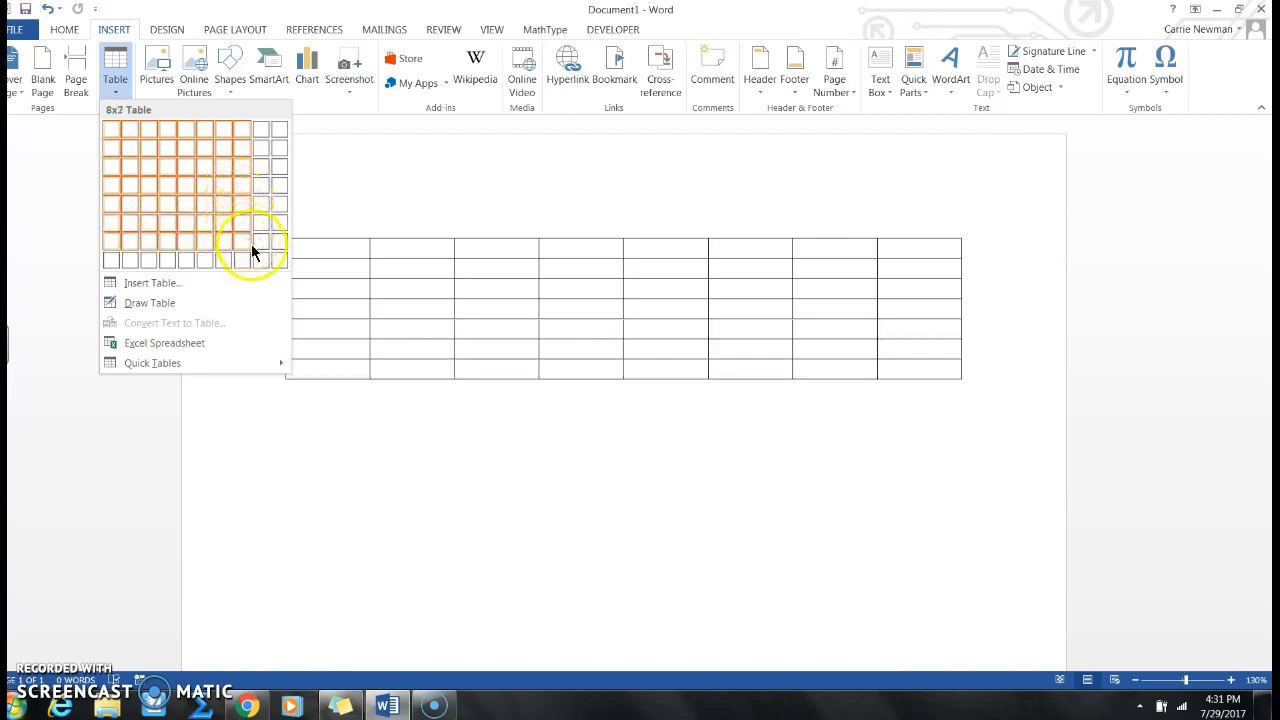
mouse_move(224, 232)
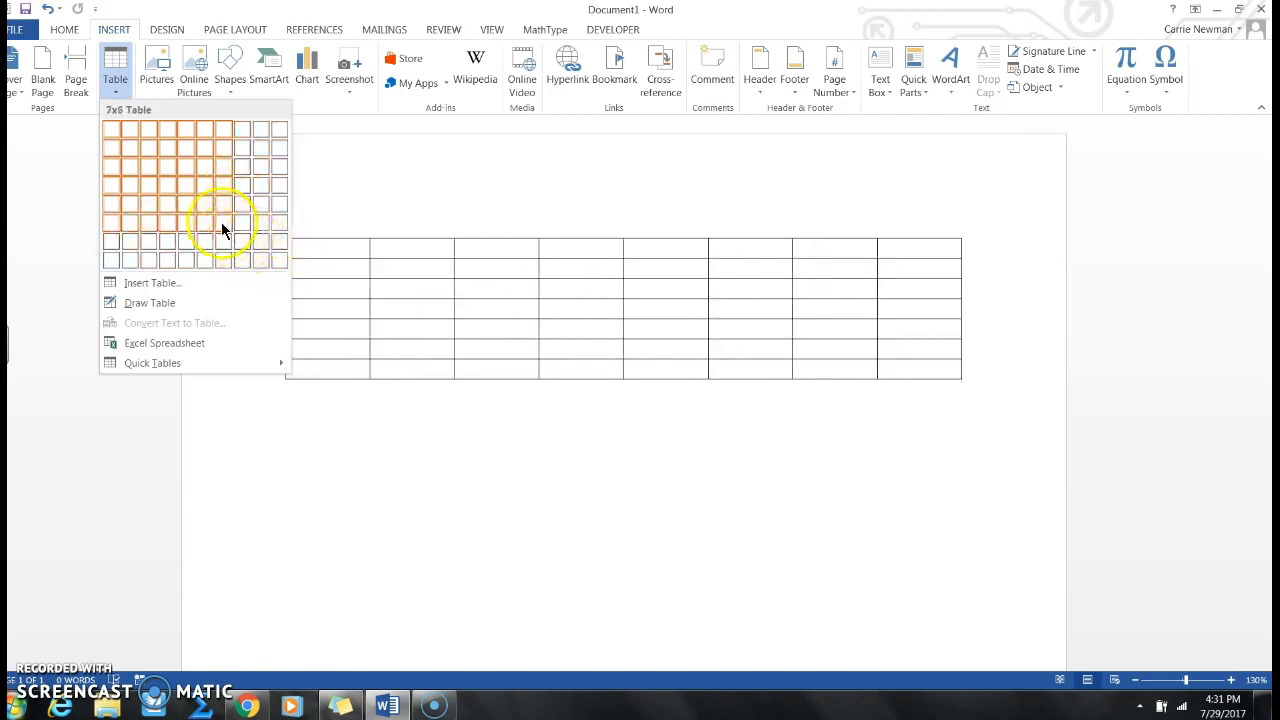
mouse_move(184, 186)
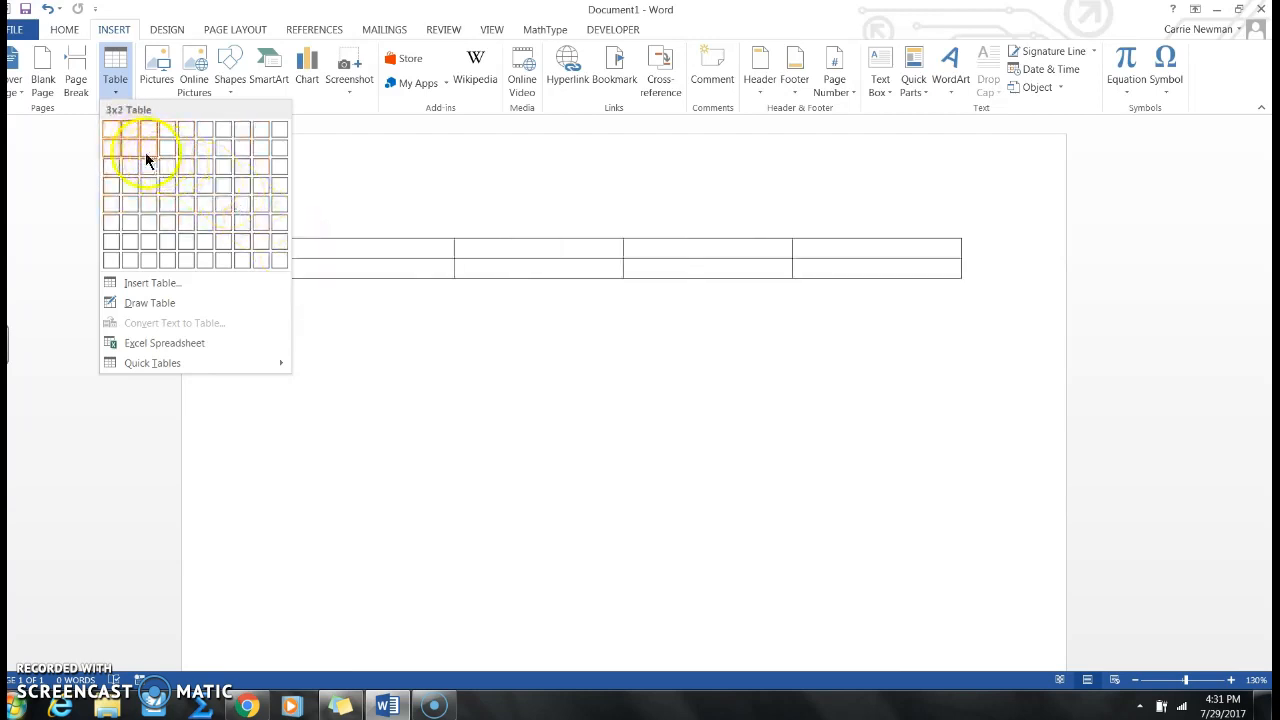
mouse_move(184, 128)
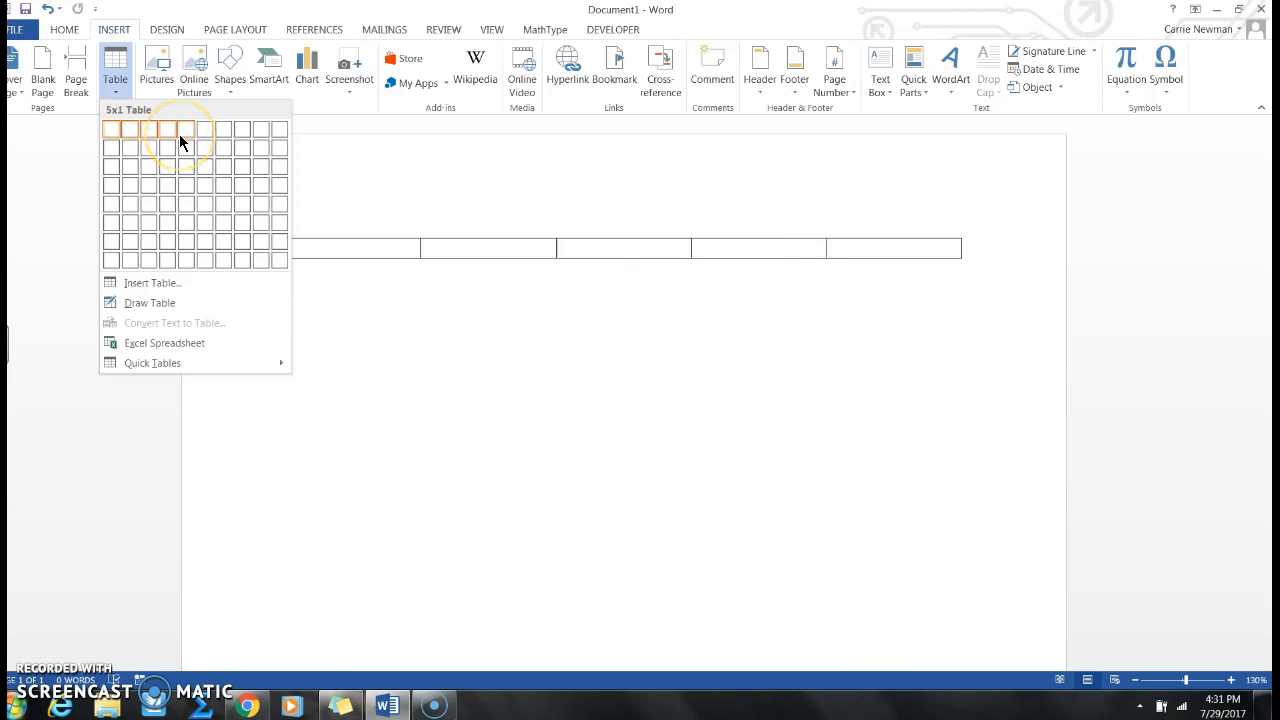
mouse_move(168, 128)
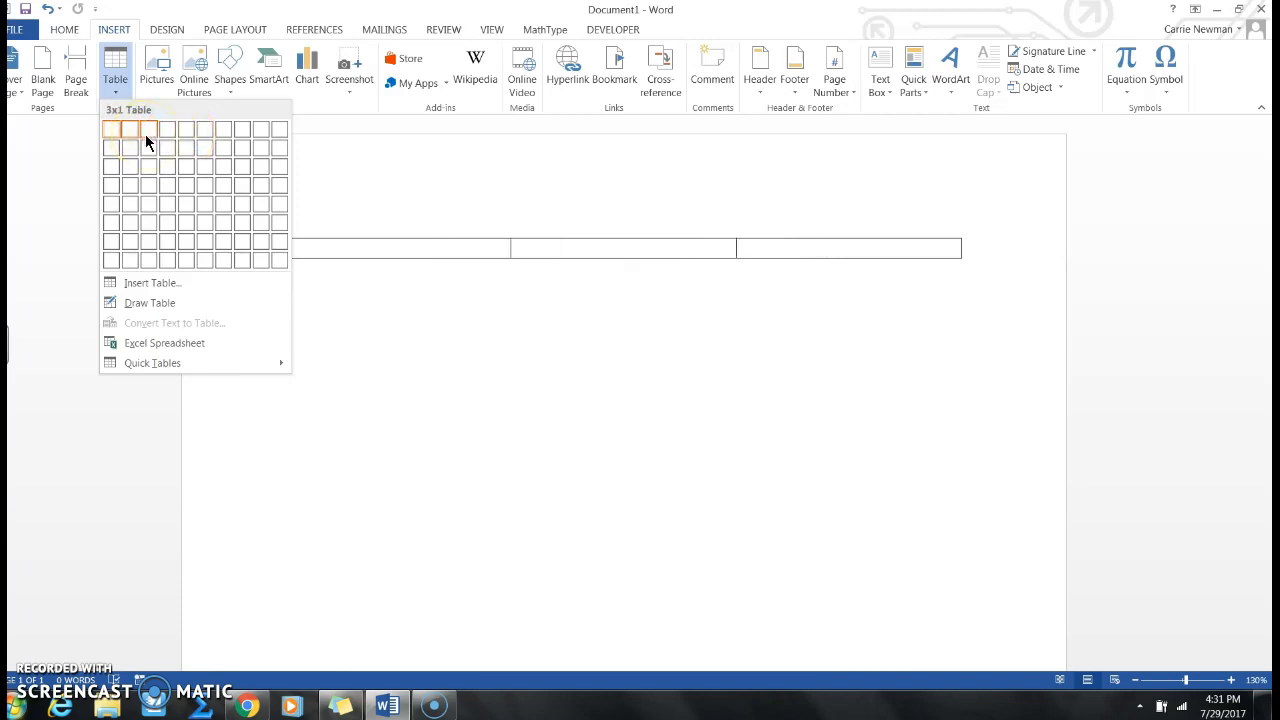
mouse_move(148, 204)
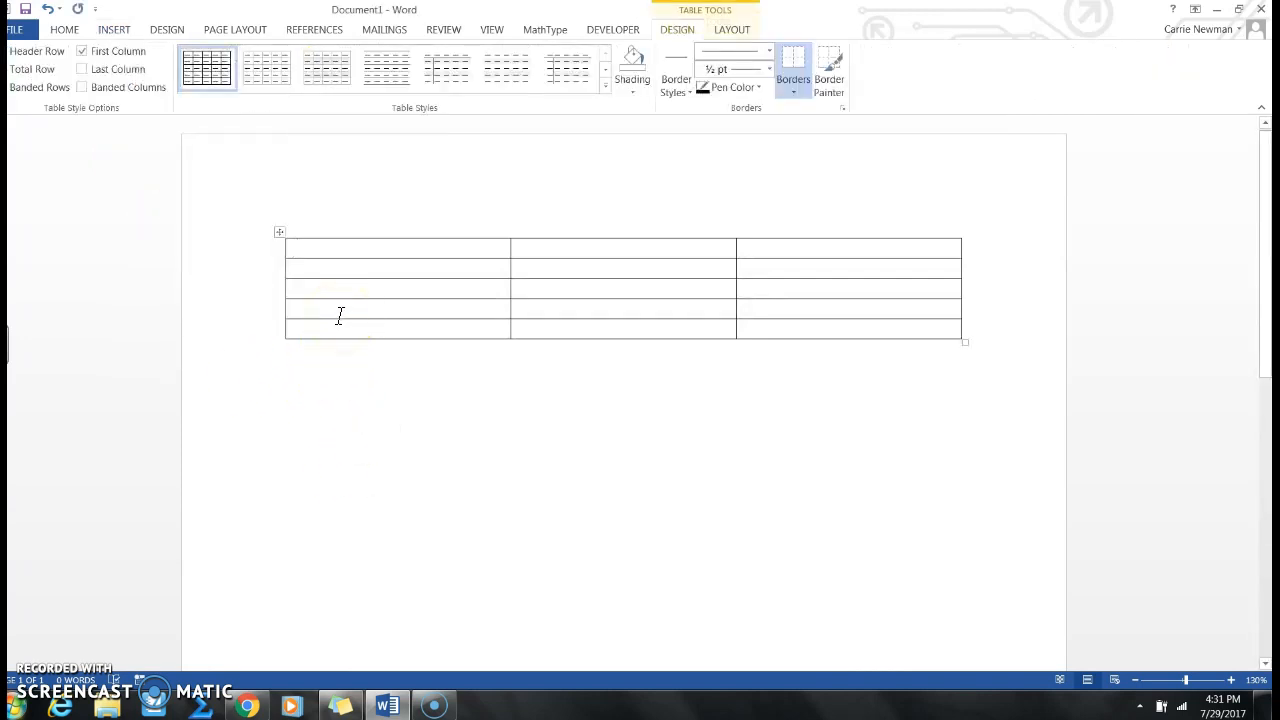
mouse_move(332, 280)
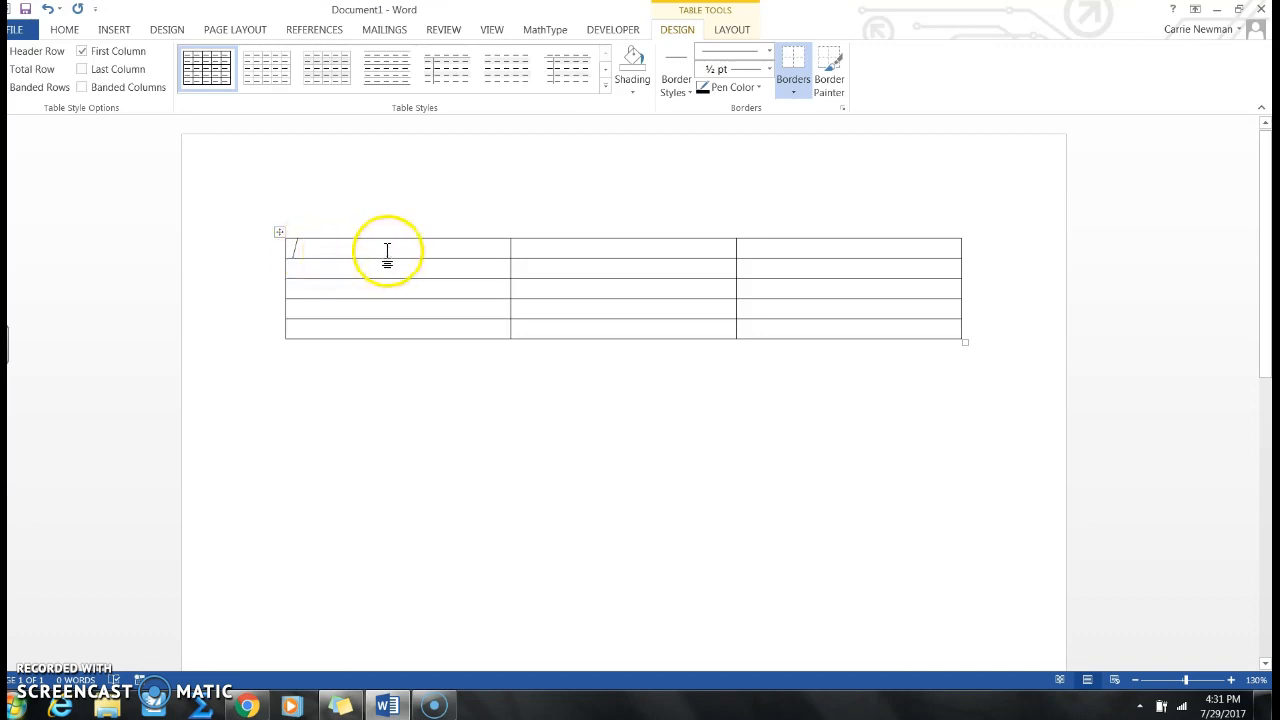
mouse_move(768, 258)
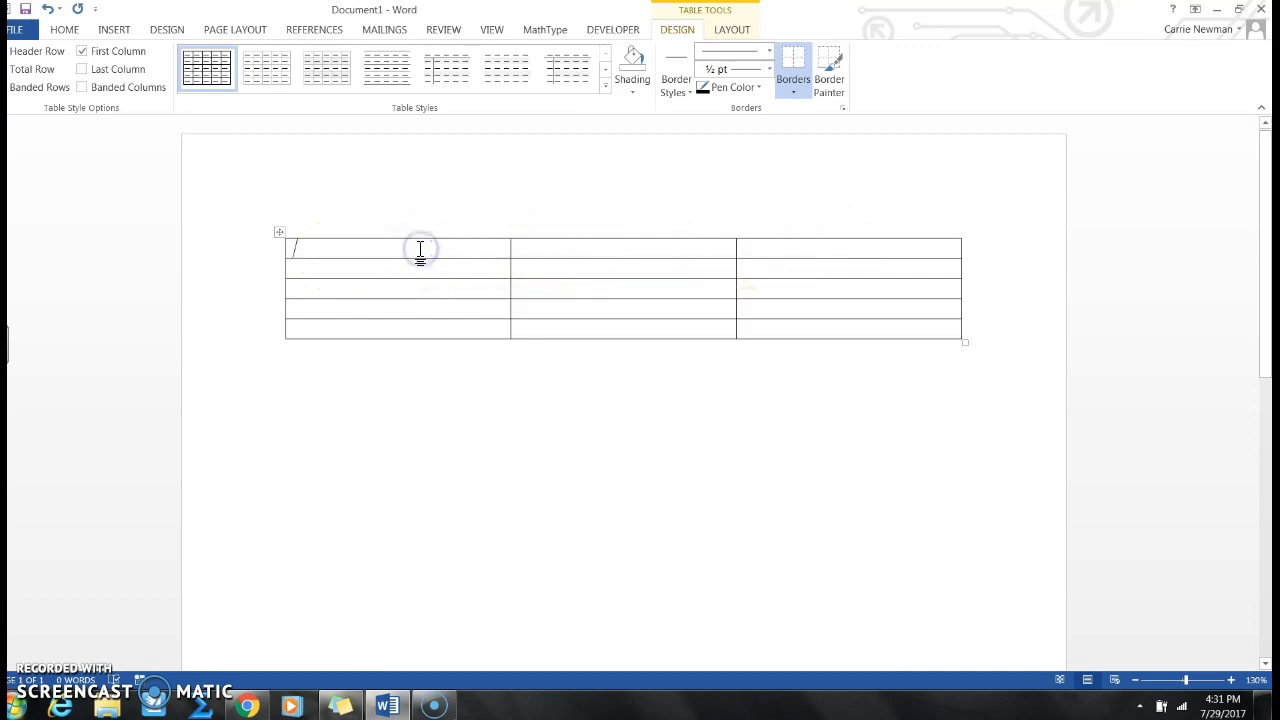
Step: Enter the headers Student Name, Trial 1 and Trial 2 across the top row
type("Student Name")
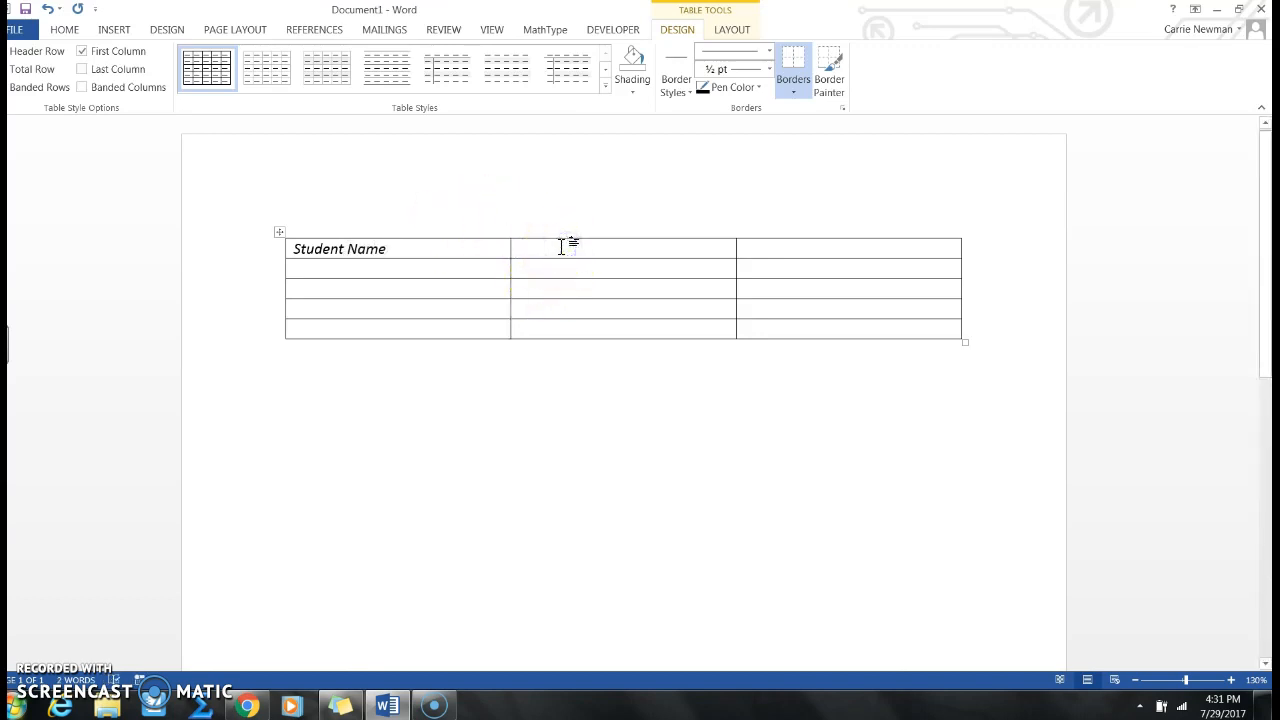
type("Trial 1")
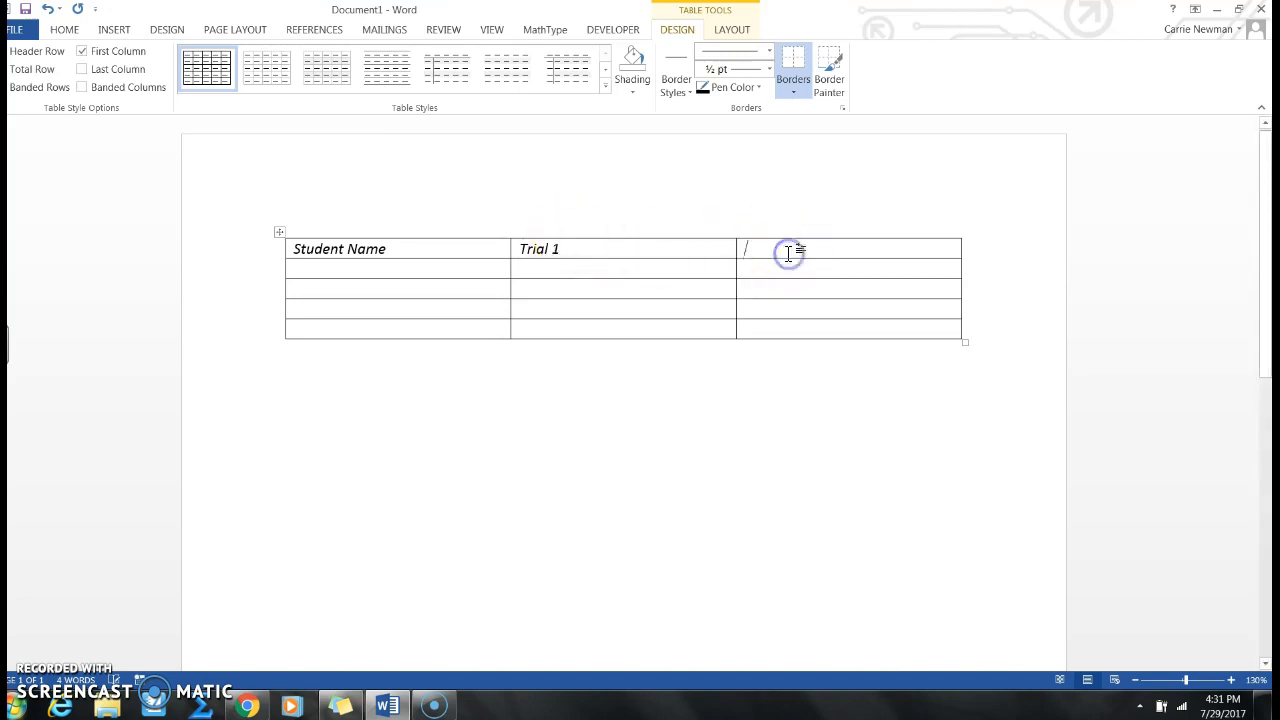
type("Trial 2")
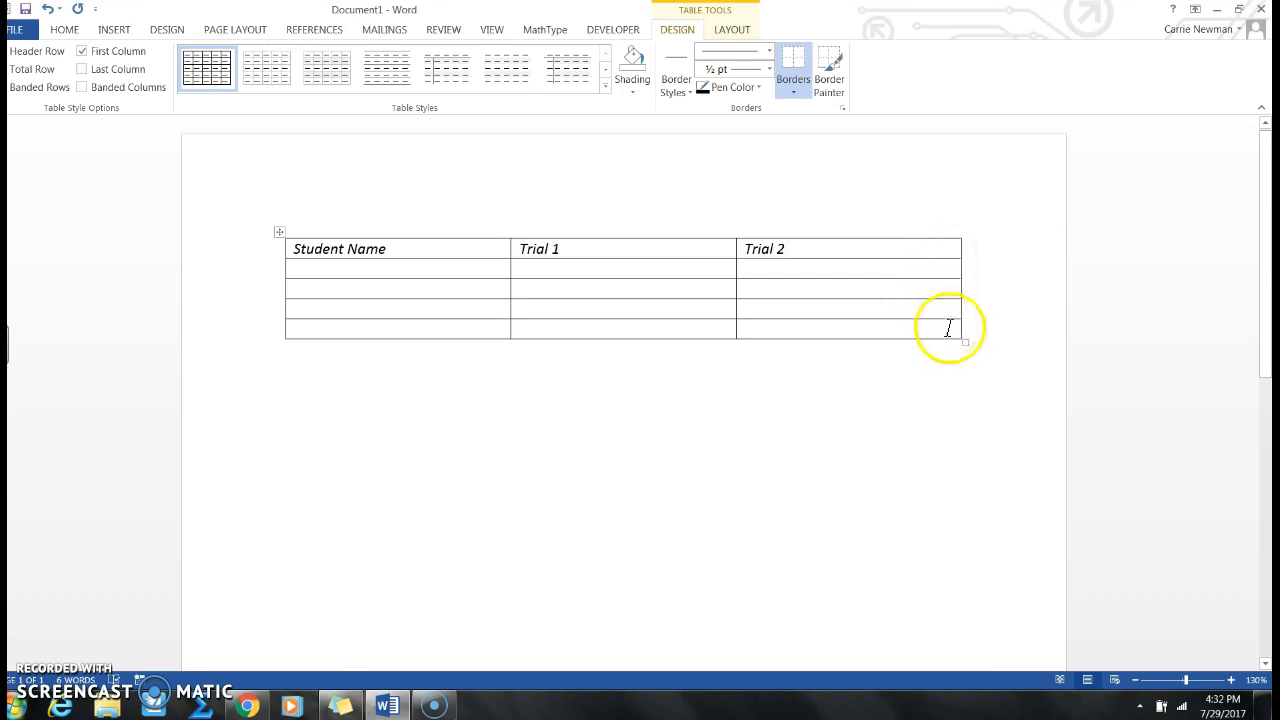
Step: Insert a column to the right of the last one and head it Trial 3
right_click(948, 328)
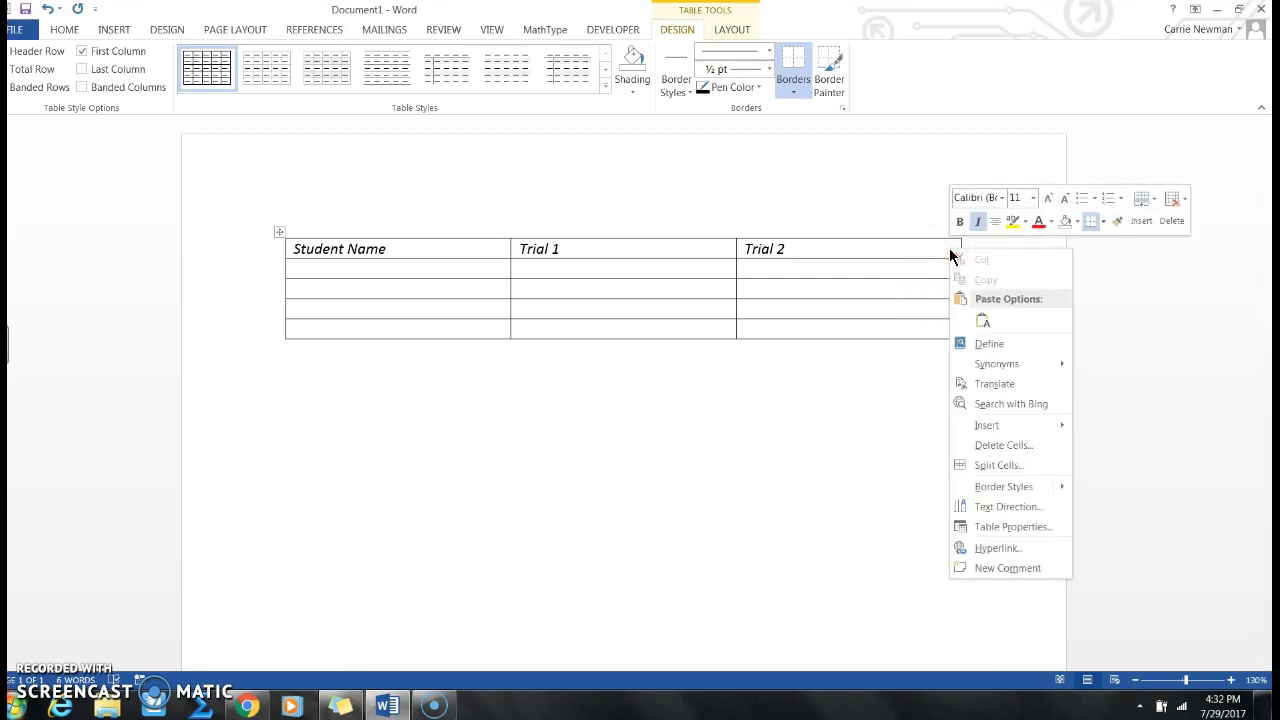
mouse_move(1004, 424)
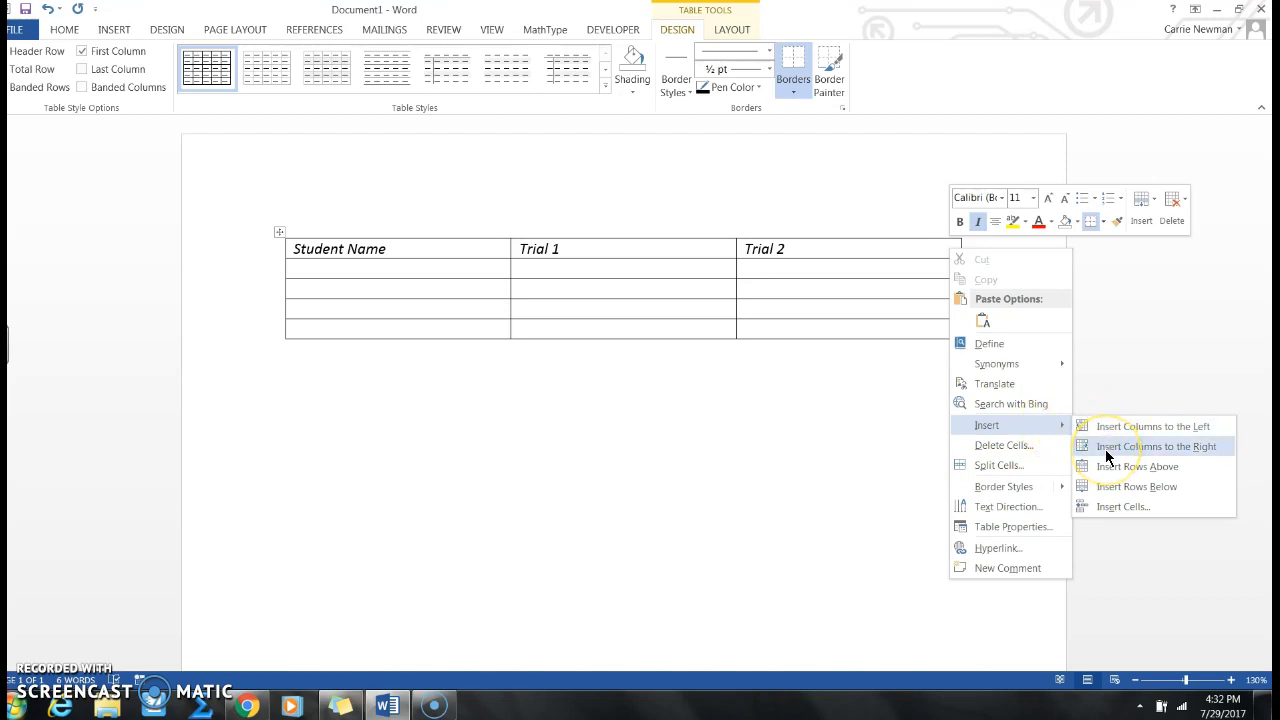
left_click(1152, 446)
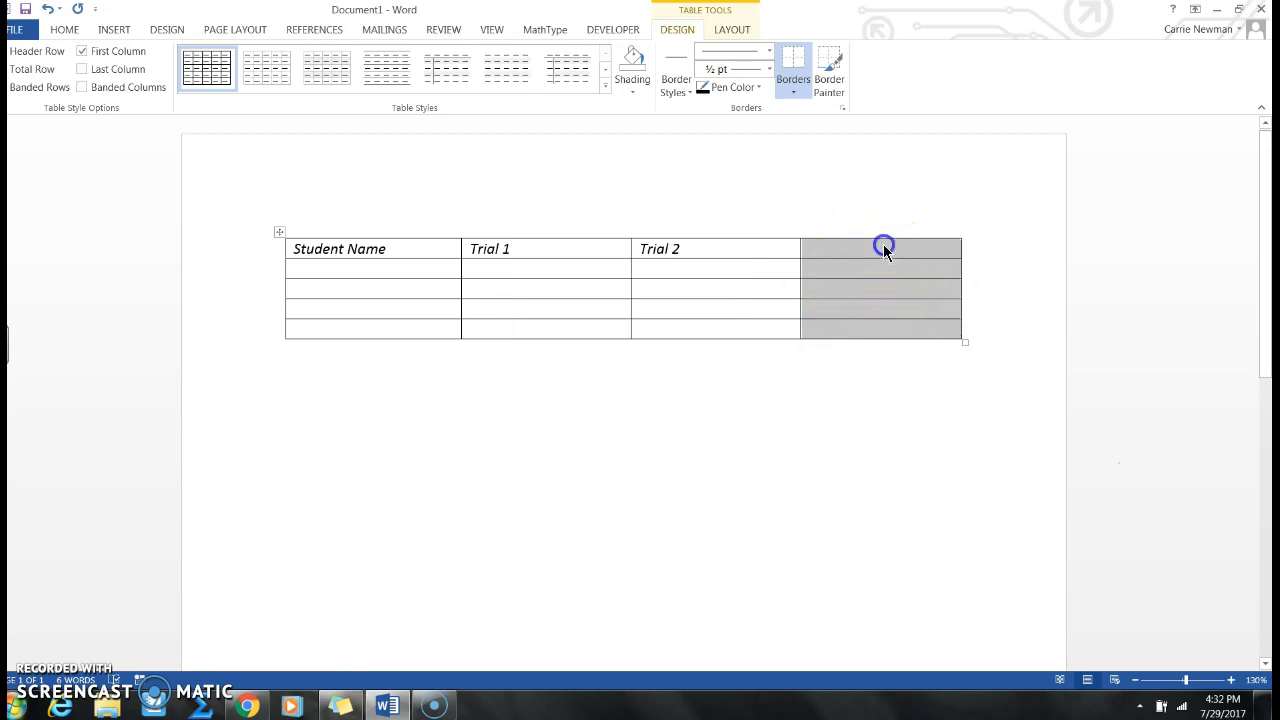
type("Trial")
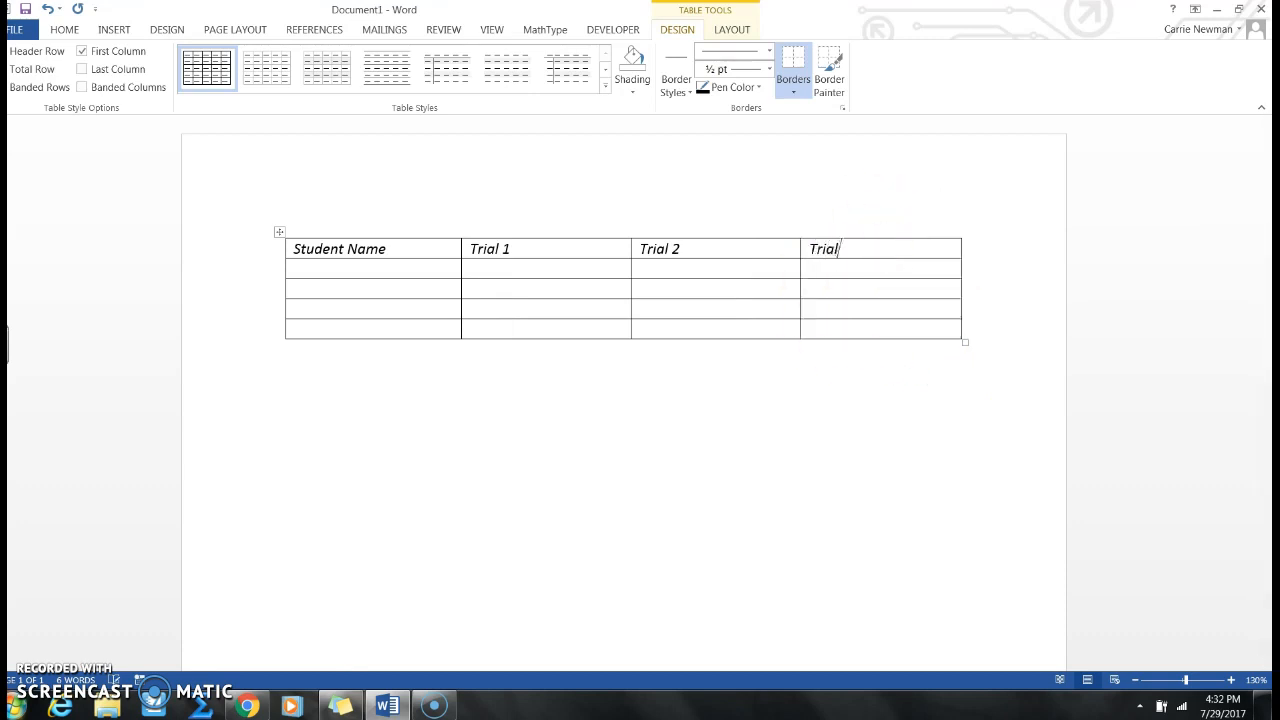
type("3")
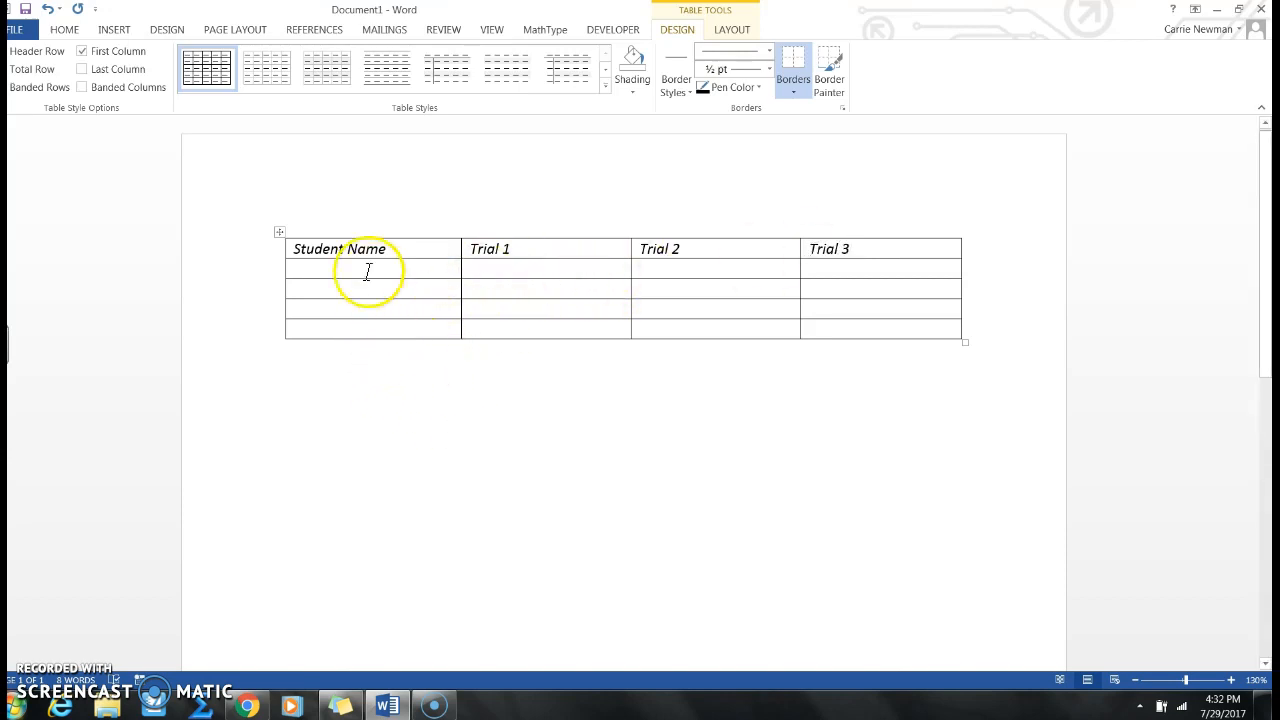
Step: Enter the names Carrie, Billy, Sonia and Will down the Student Name column
type("Carr")
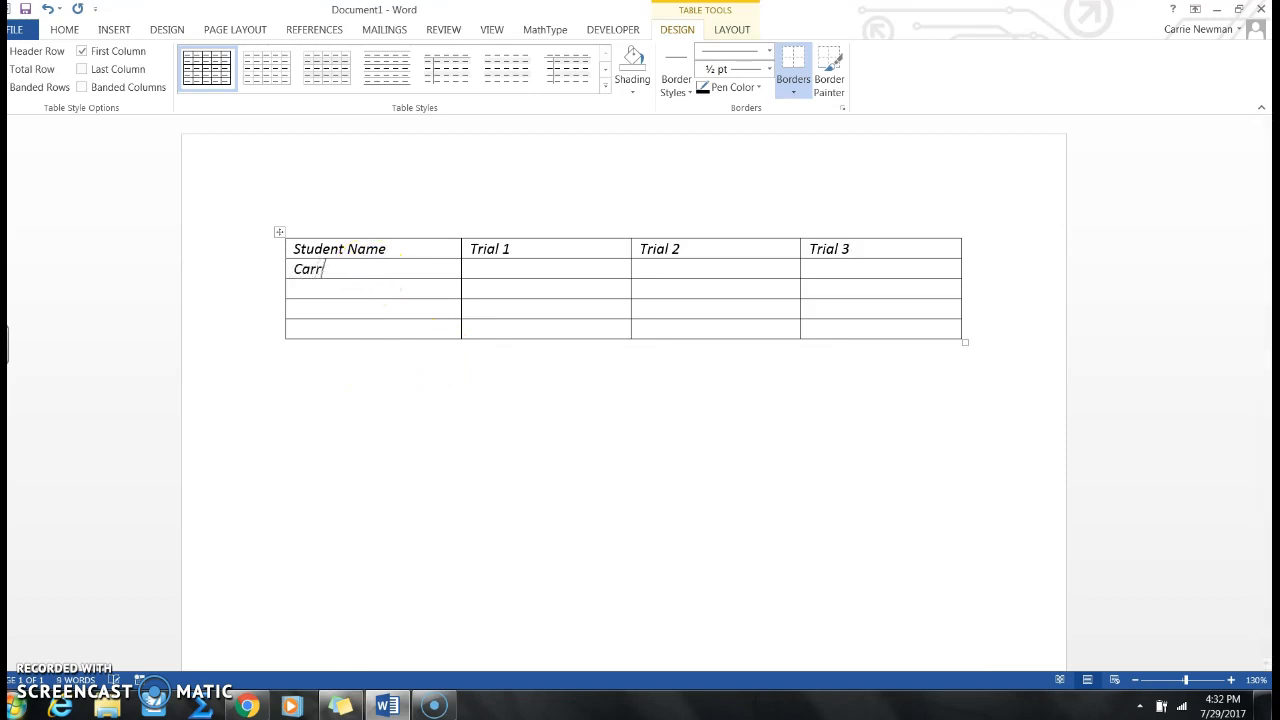
type("Billy")
left_click(372, 310)
type("Sonia")
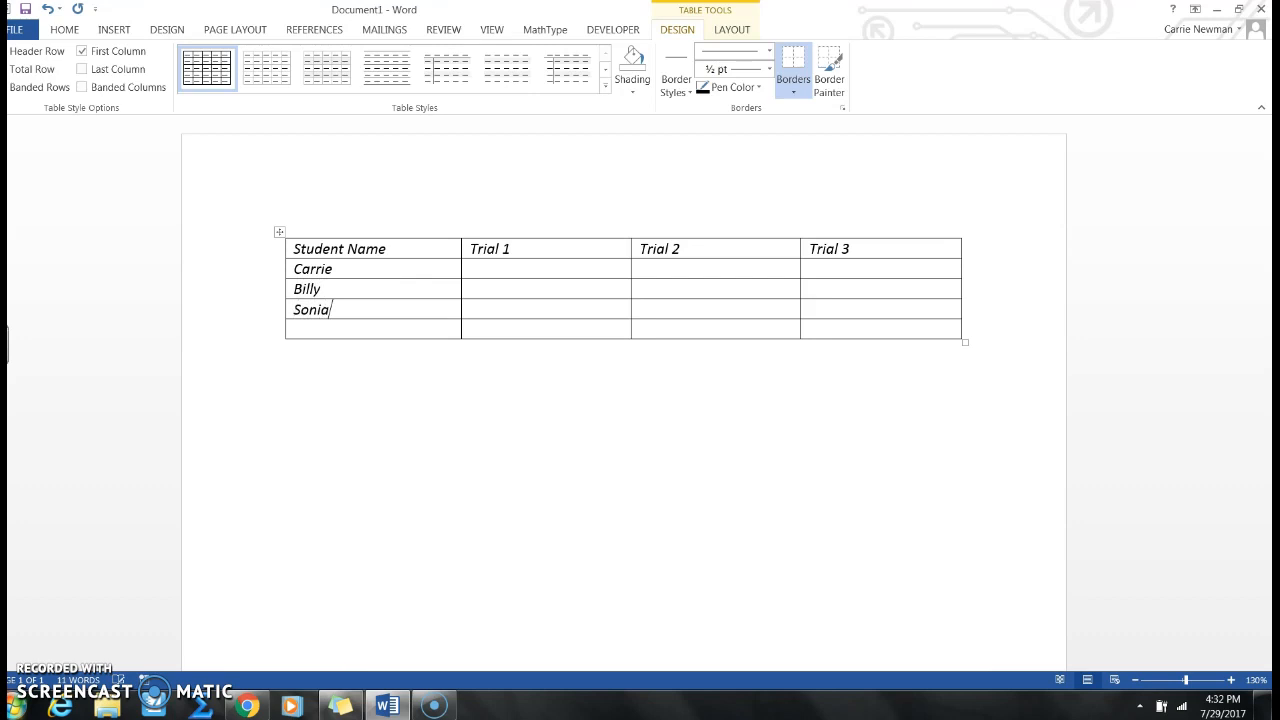
type("Will")
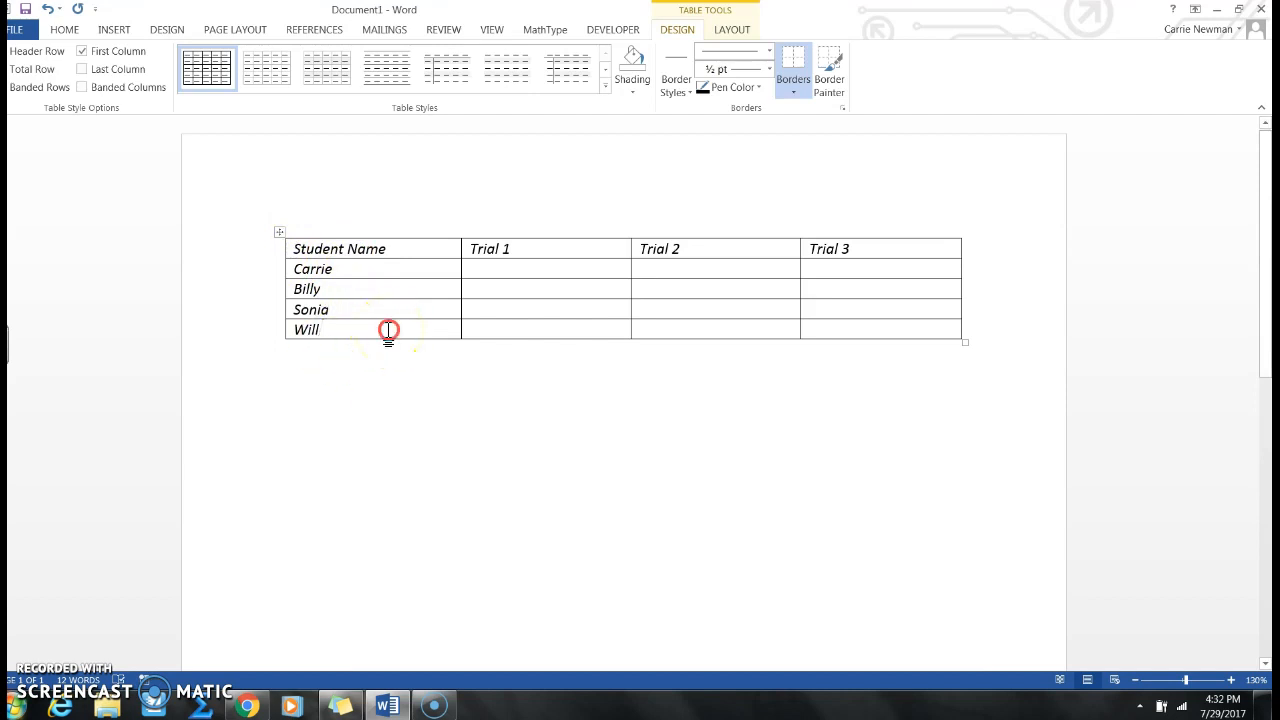
right_click(388, 330)
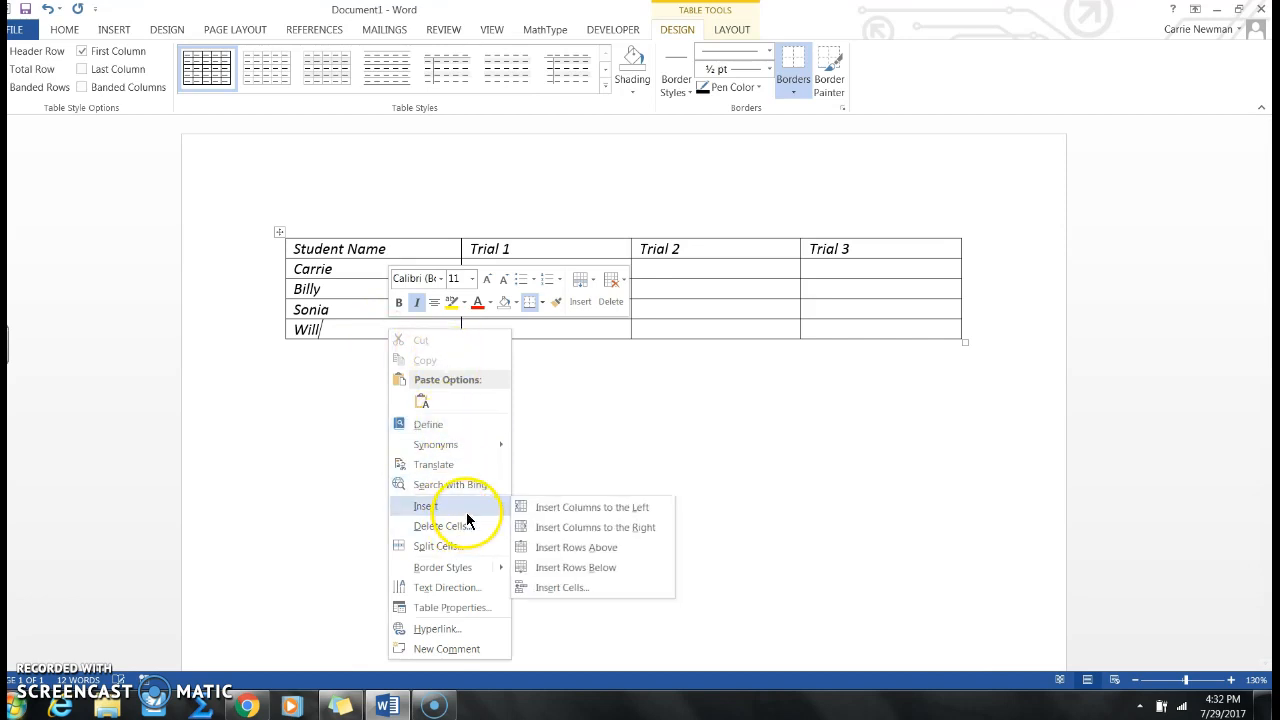
mouse_move(576, 568)
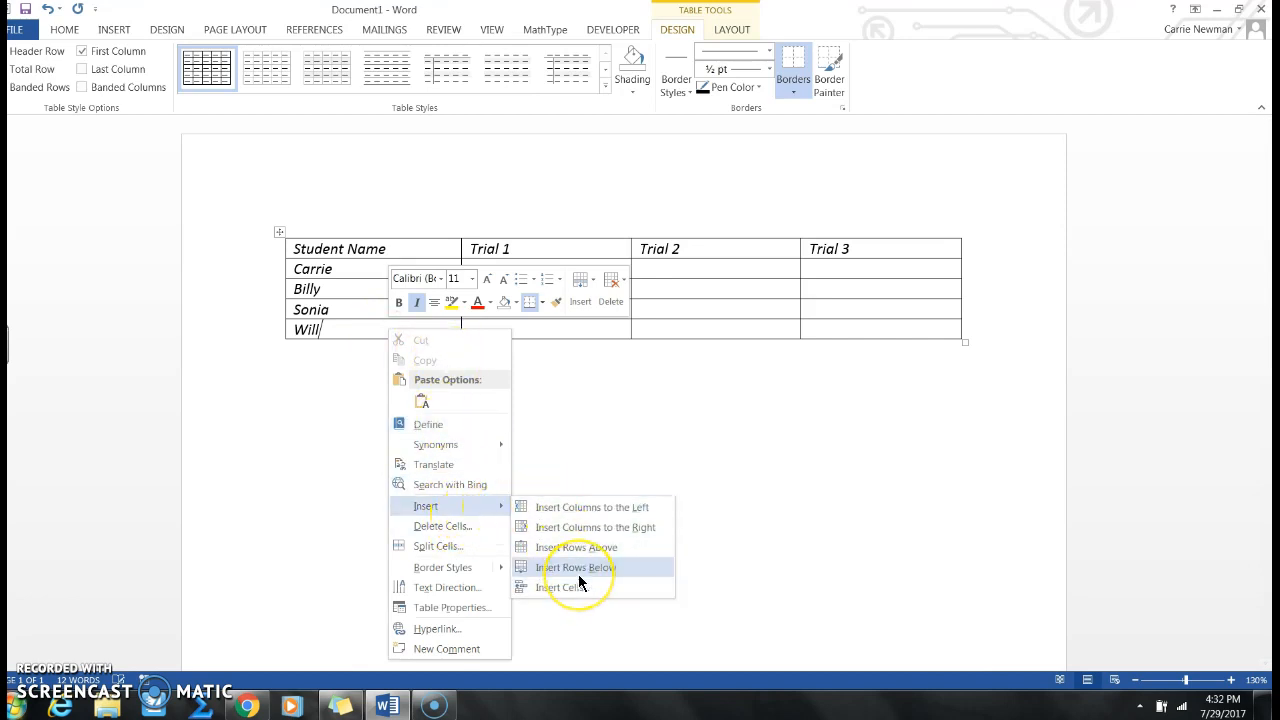
left_click(576, 568)
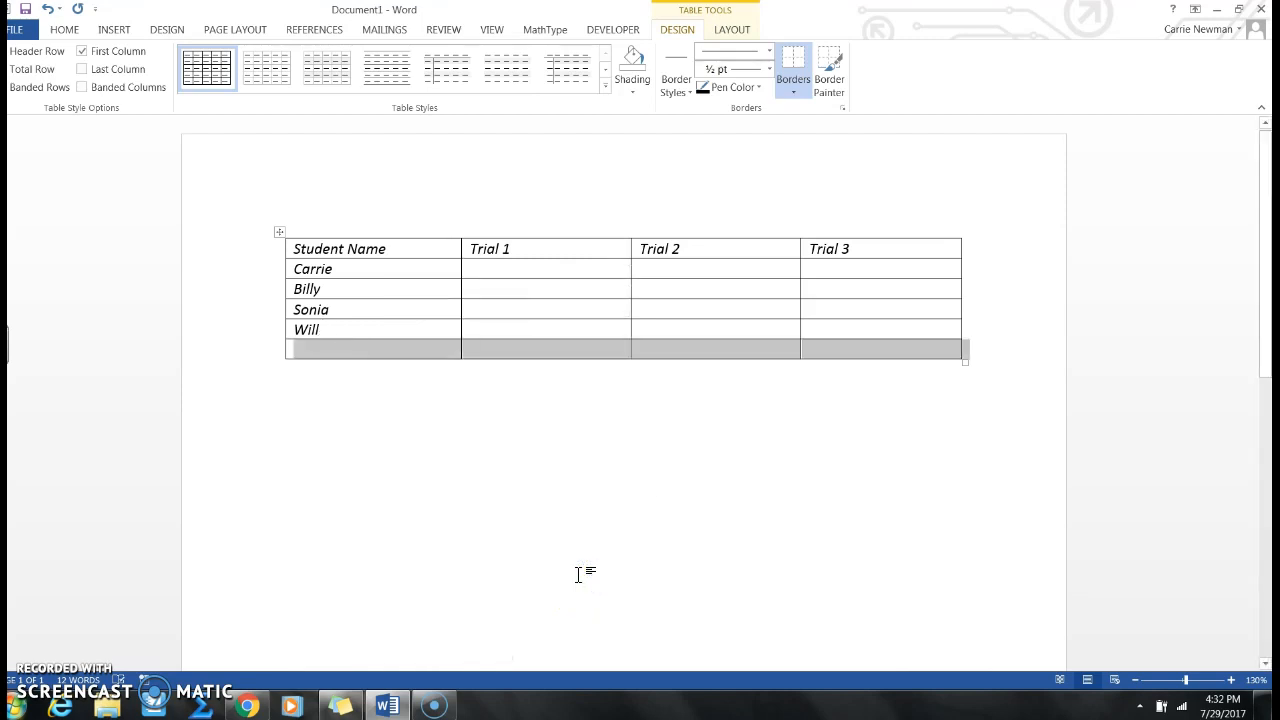
left_click(342, 330)
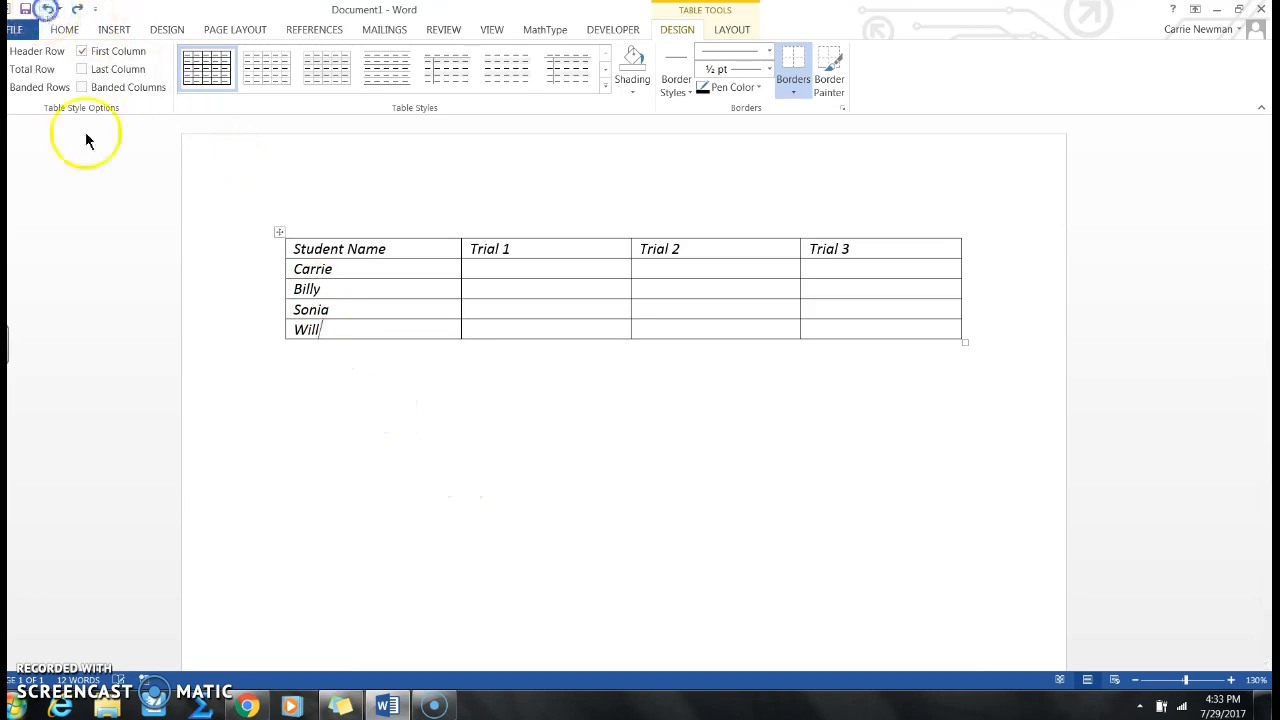
right_click(320, 328)
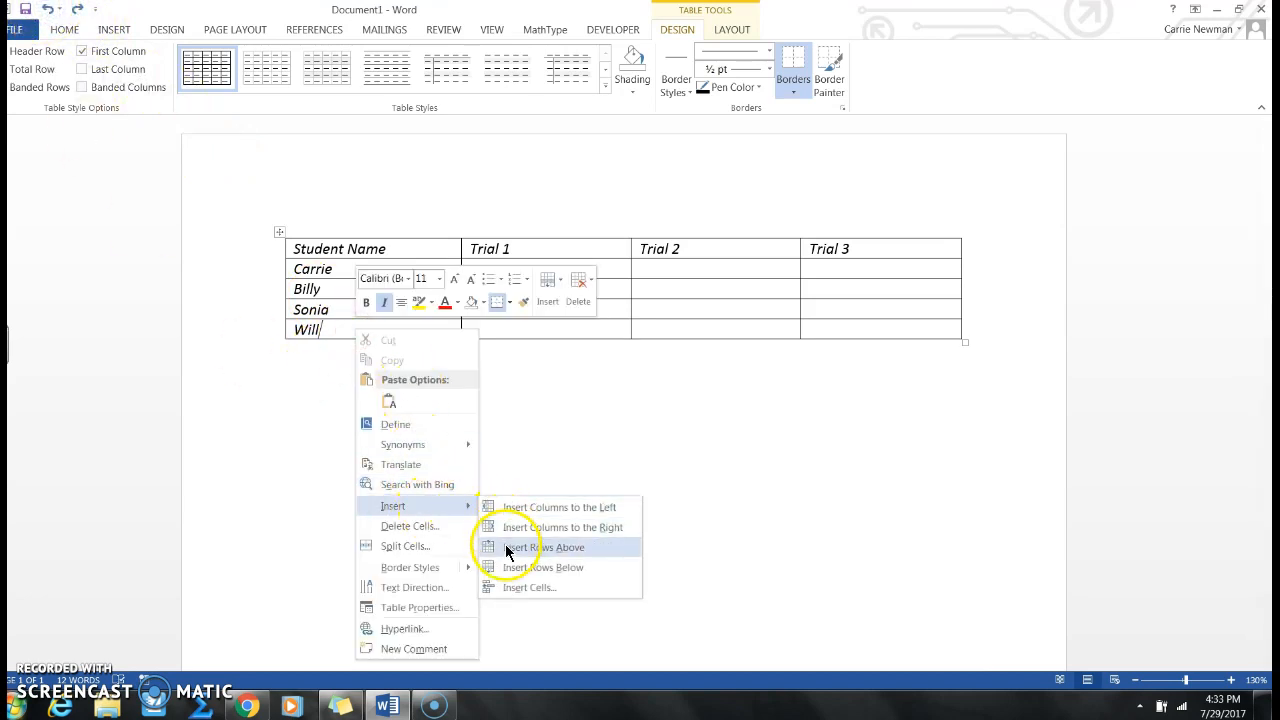
left_click(544, 548)
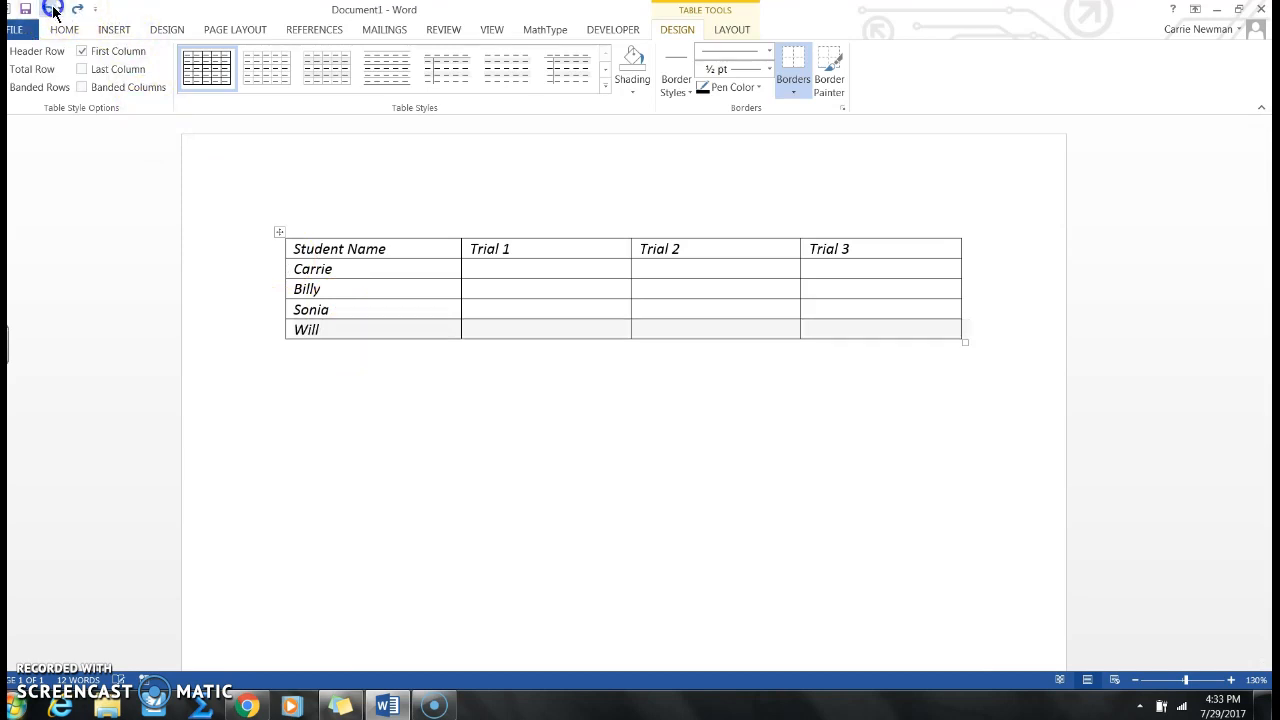
left_click(588, 328)
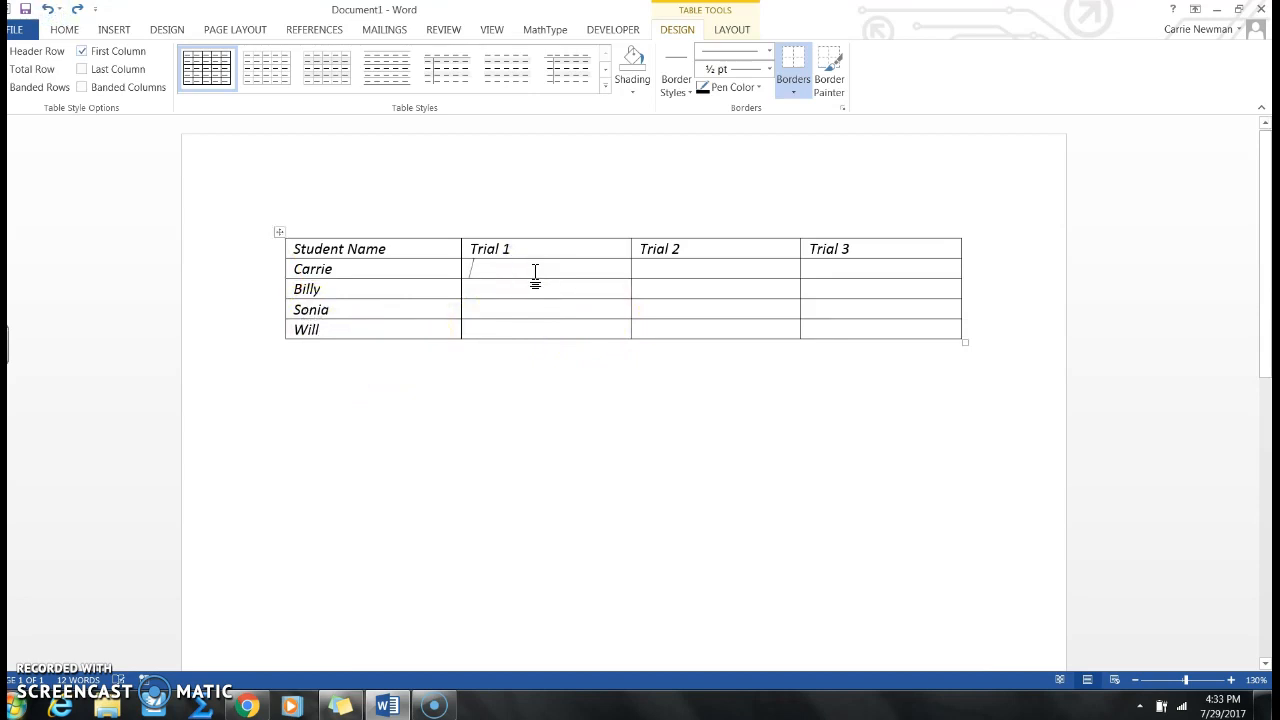
Step: Enter Carrie's scores of 1 and Billy's scores of 3 under Trial 1 and Trial 2
type("1")
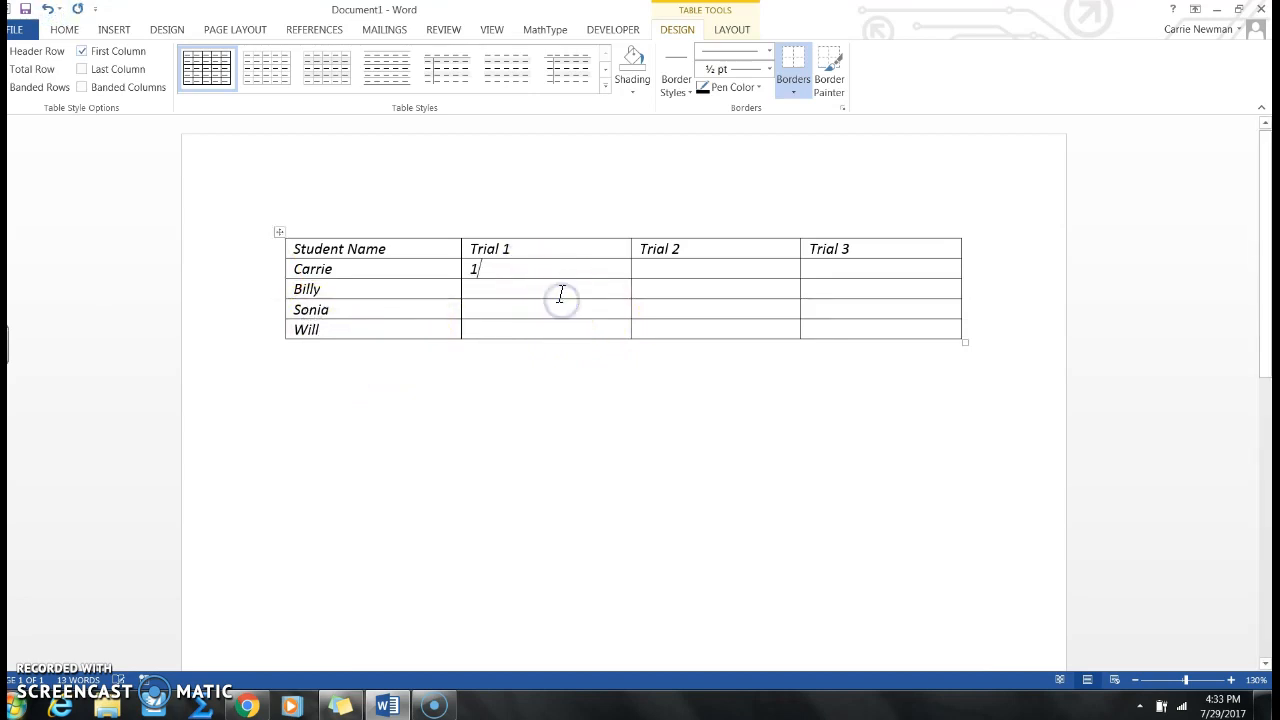
type("3")
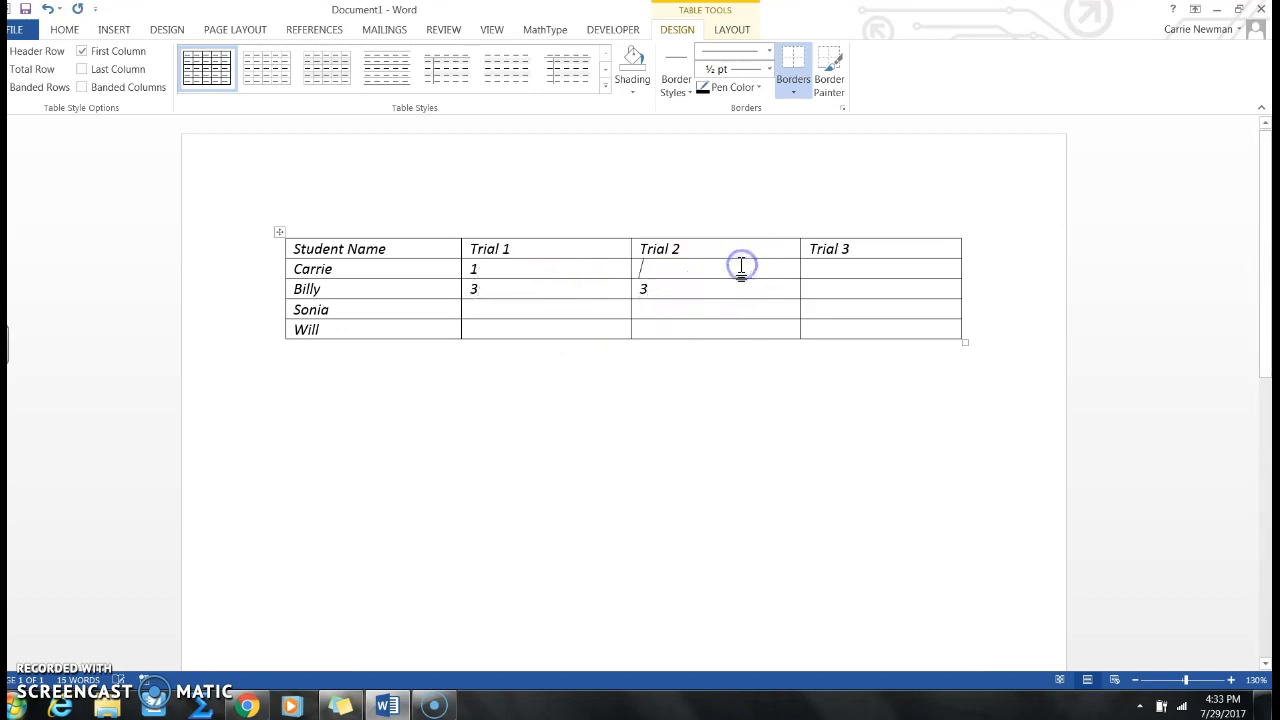
type("1")
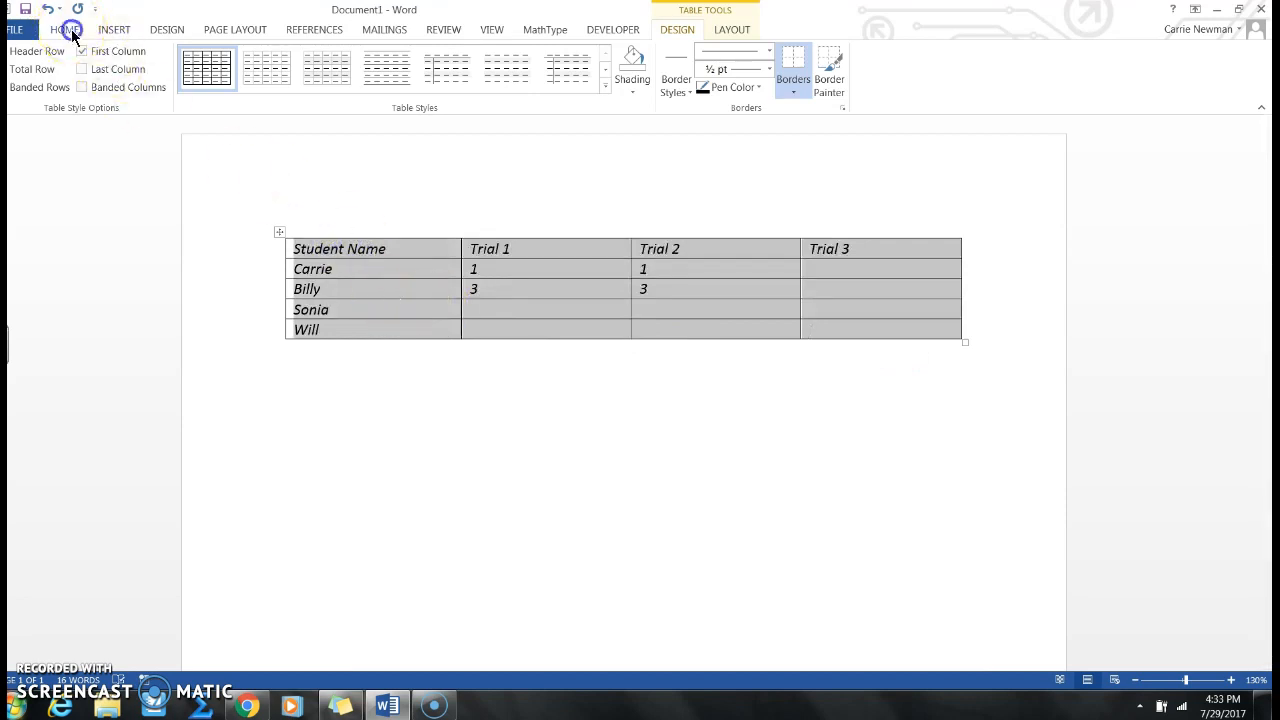
Step: Center and bold all the text in the table from the Home formatting options
left_click(64, 30)
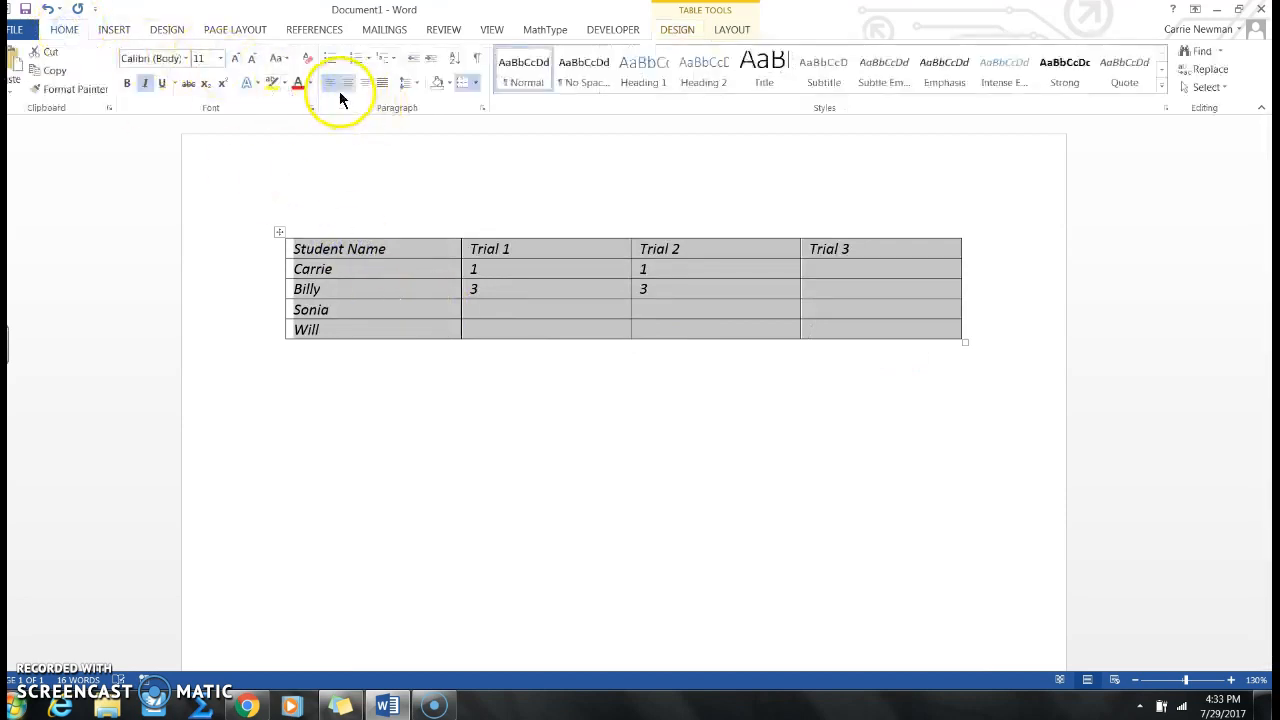
left_click(364, 84)
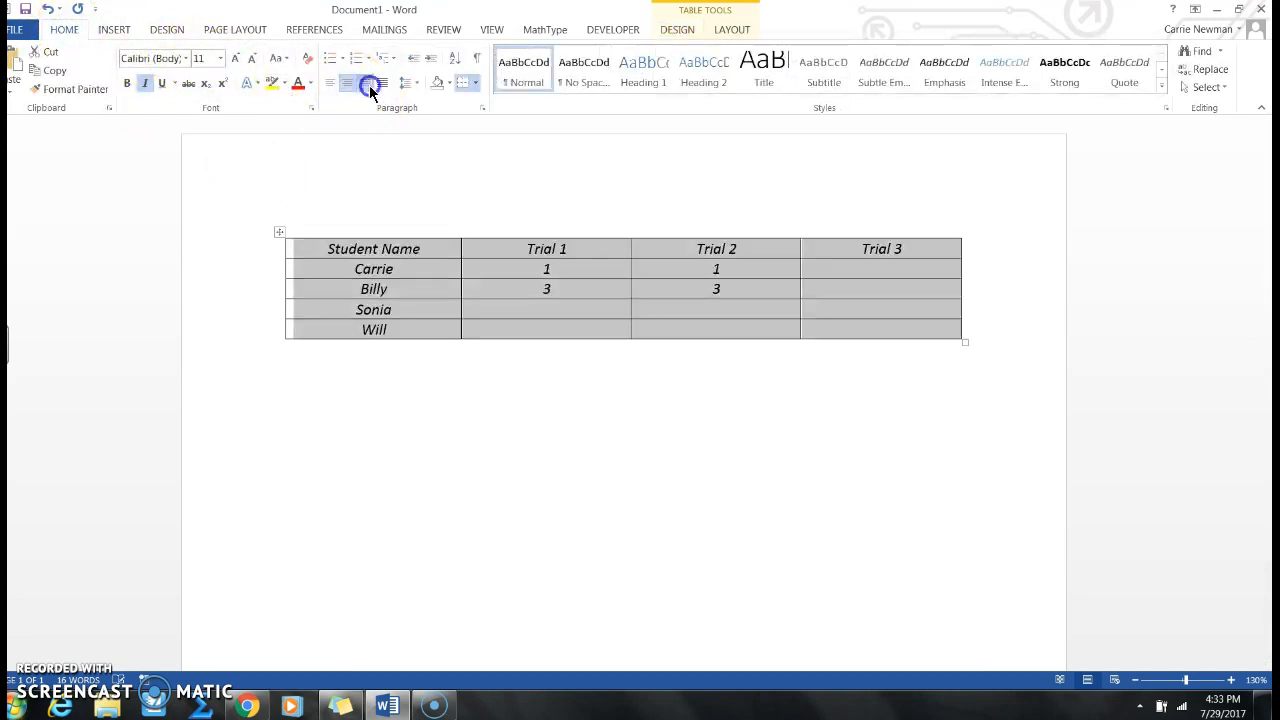
left_click(330, 84)
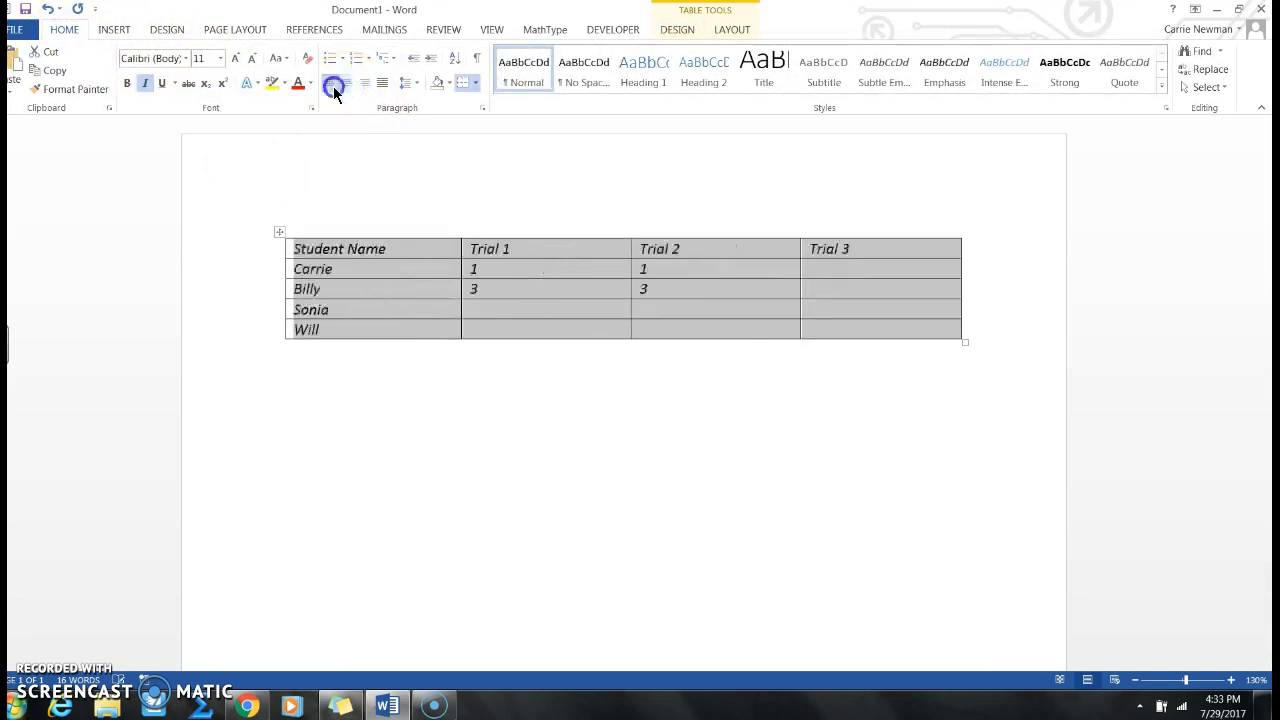
left_click(346, 84)
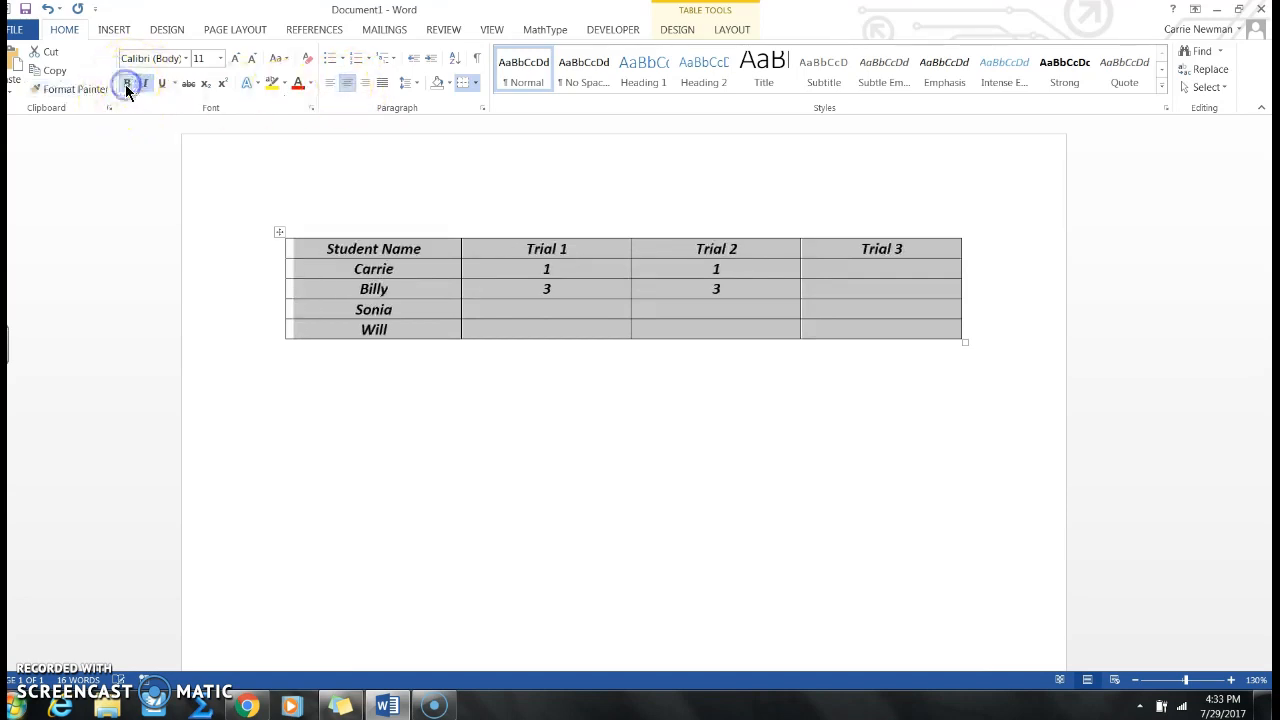
left_click(128, 84)
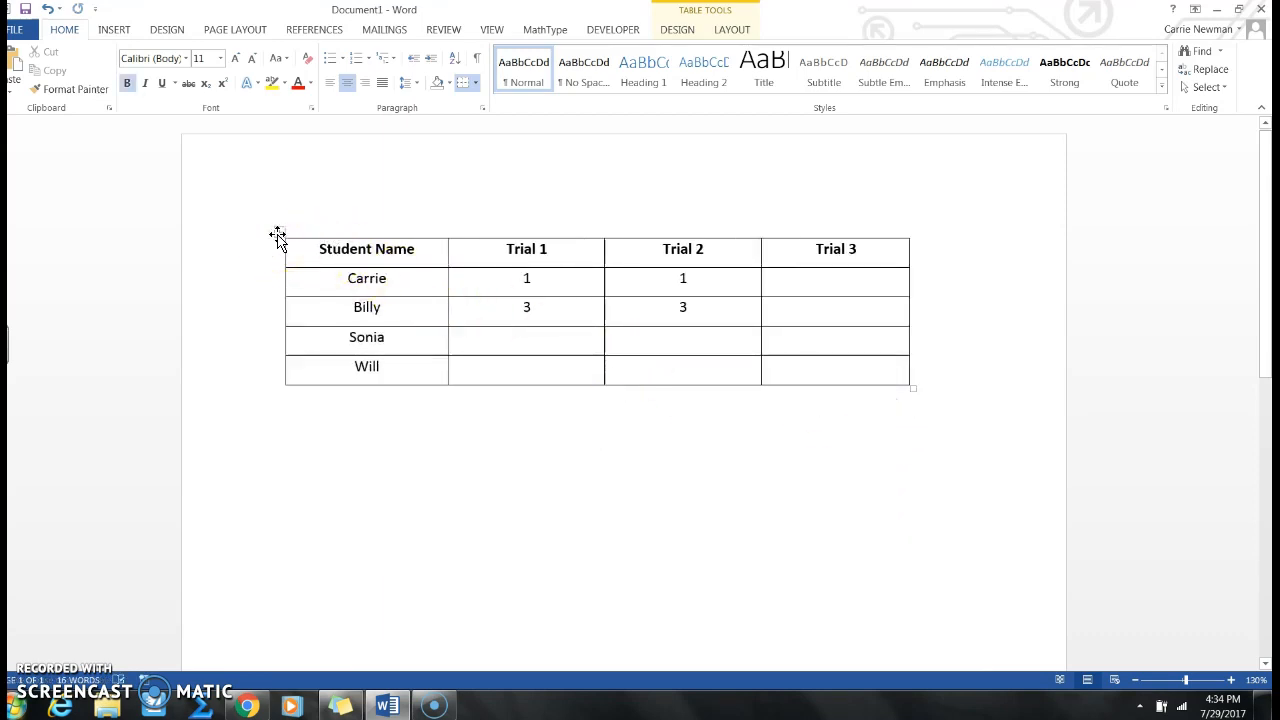
Step: Select the whole table after resizing its rows and columns
left_click(278, 236)
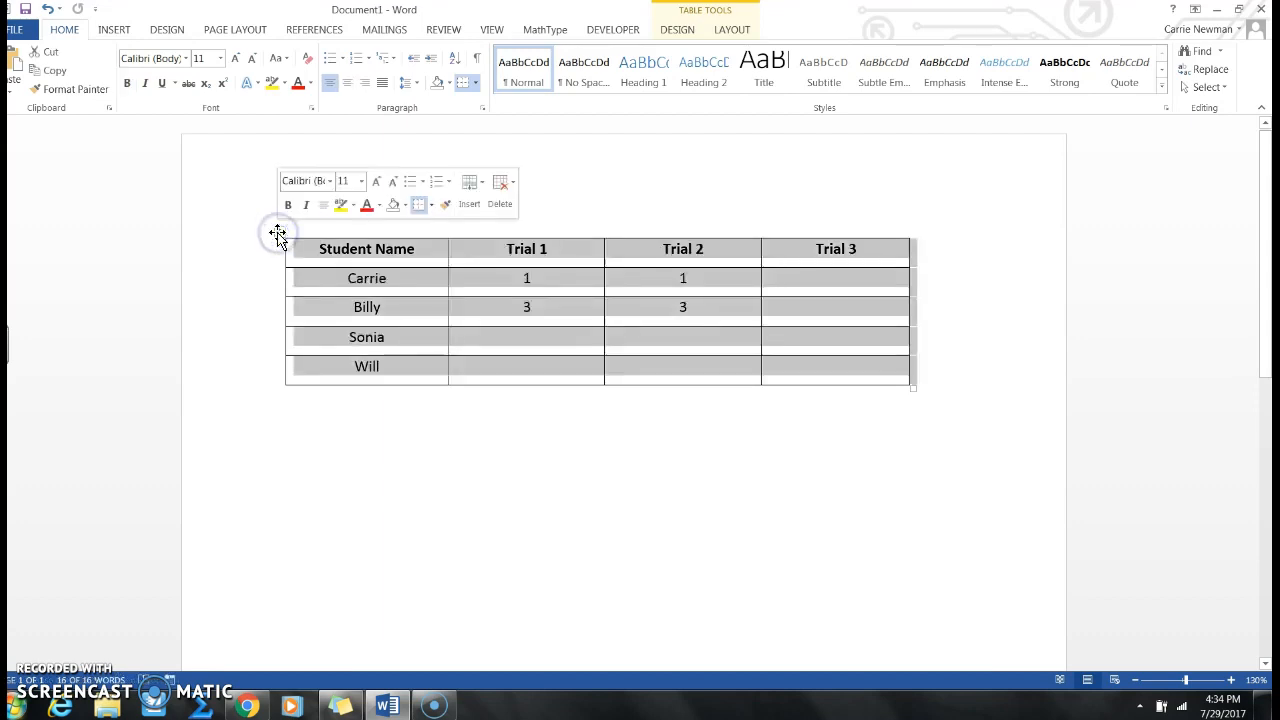